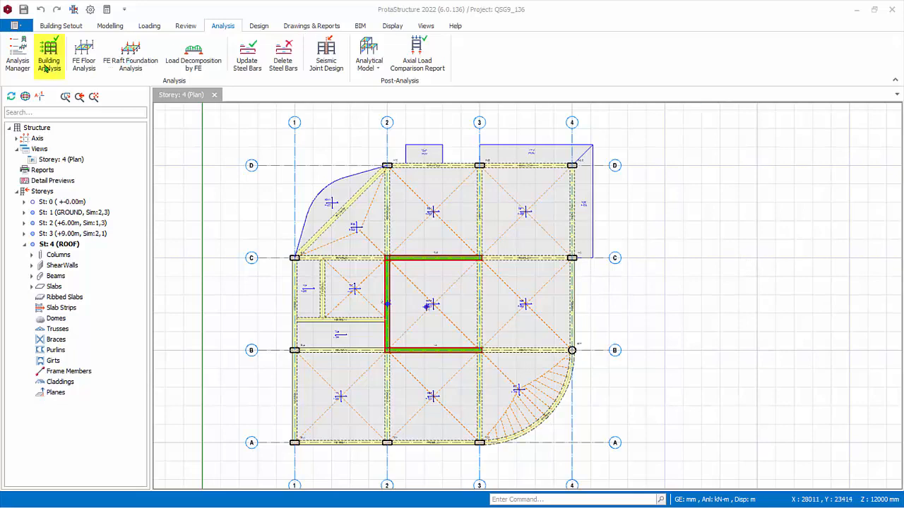
- Review the Grade 500 rebar diameter table filtered to beam diameters, then return to the materials list
left_click(48, 57)
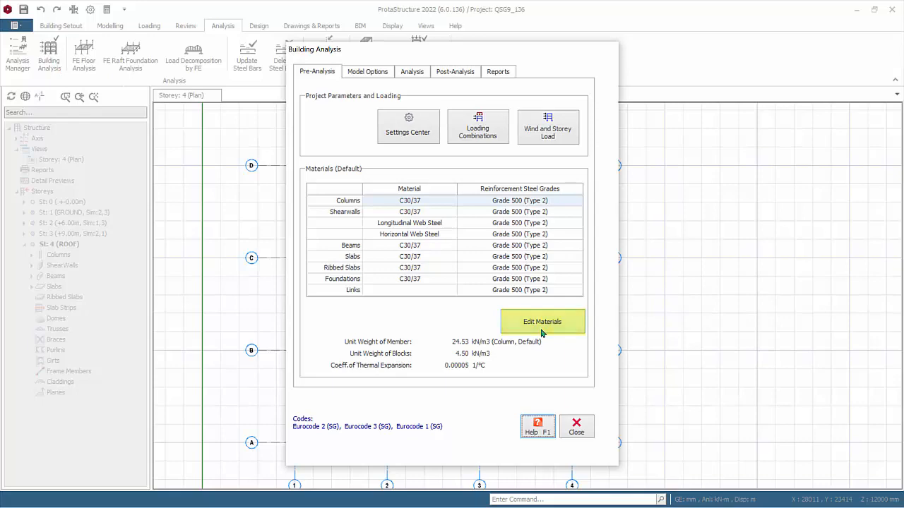
left_click(543, 322)
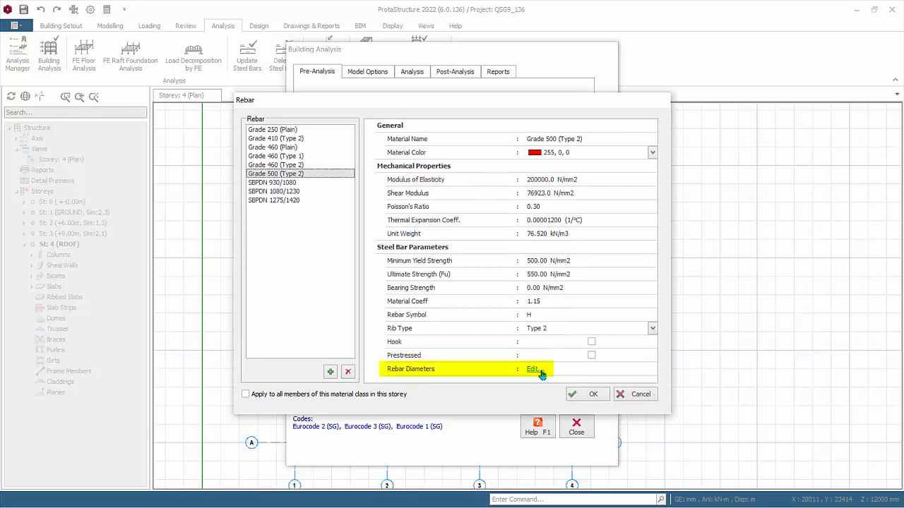
left_click(533, 369)
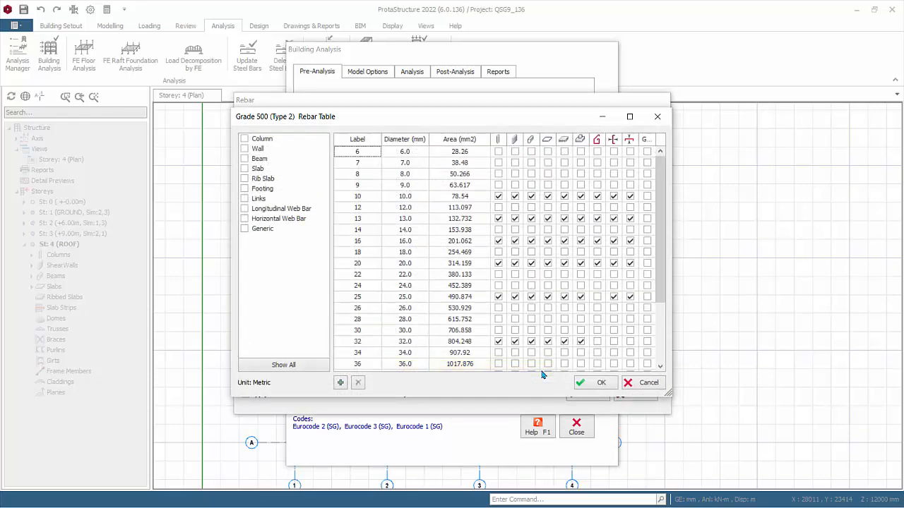
mouse_move(449, 362)
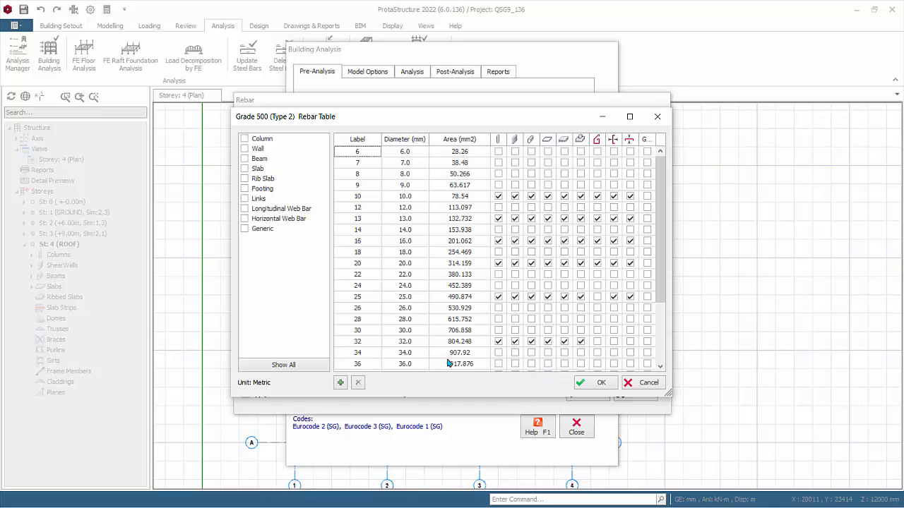
left_click(258, 158)
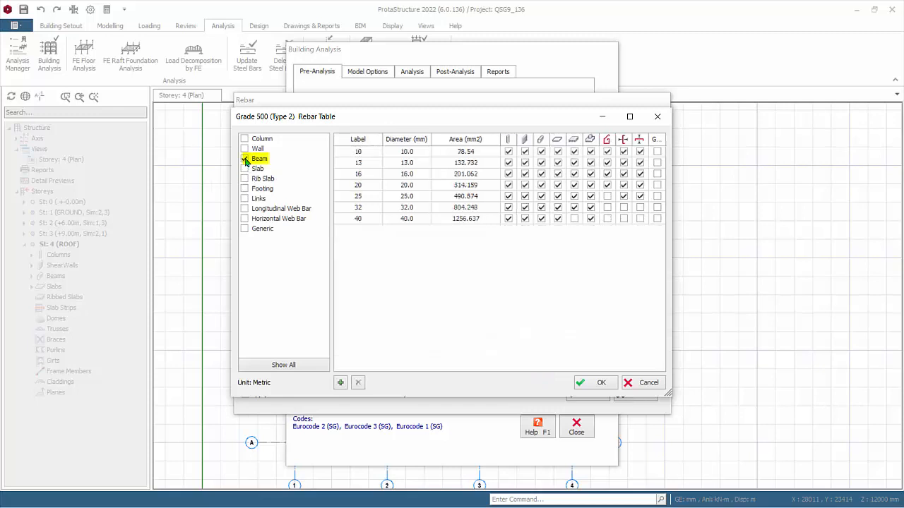
left_click(539, 139)
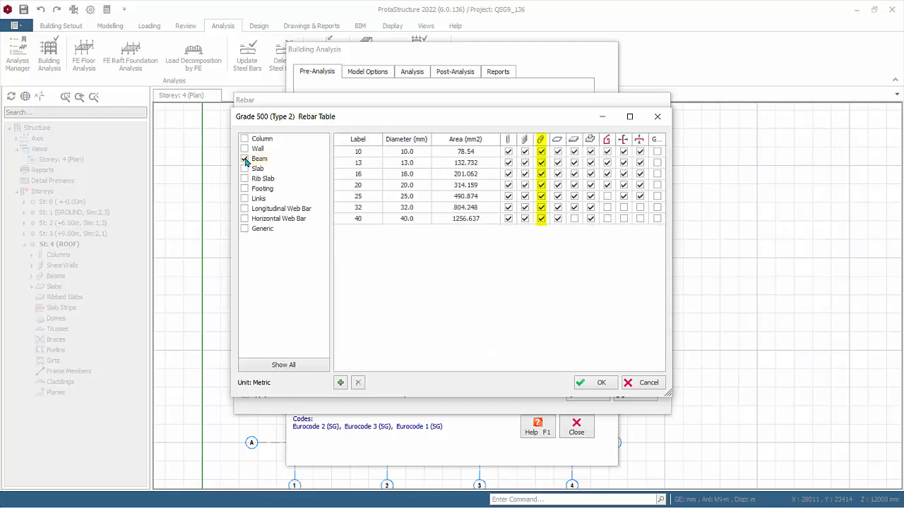
left_click(244, 158)
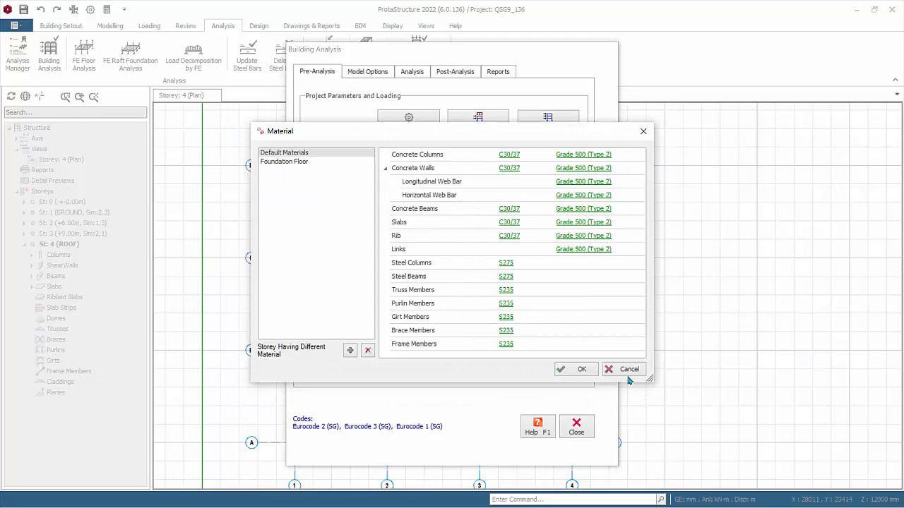
- Close the material and building analysis dialogs and bring up the Batch Design Options from Design All
left_click(582, 368)
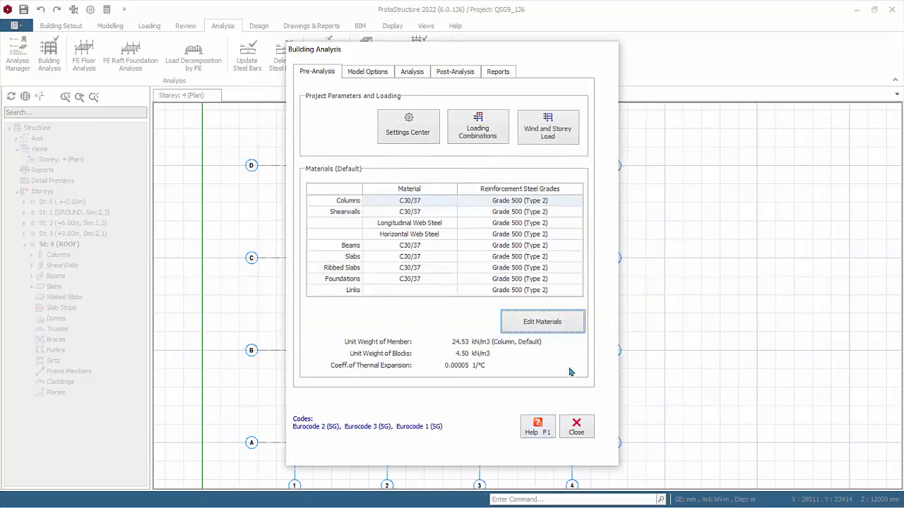
left_click(577, 427)
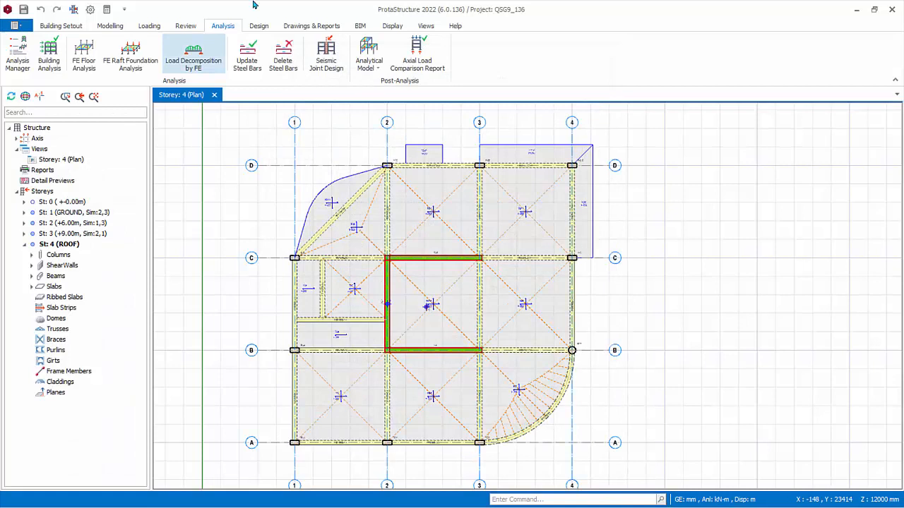
left_click(259, 25)
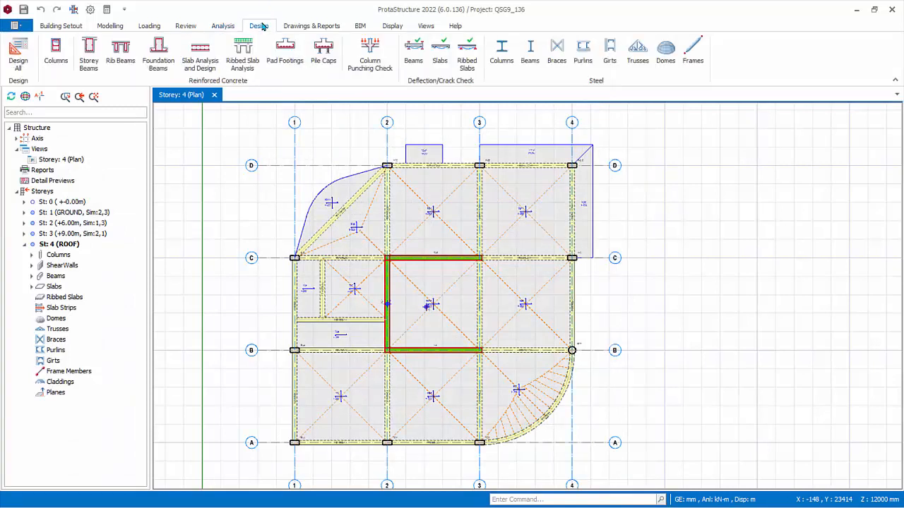
left_click(17, 53)
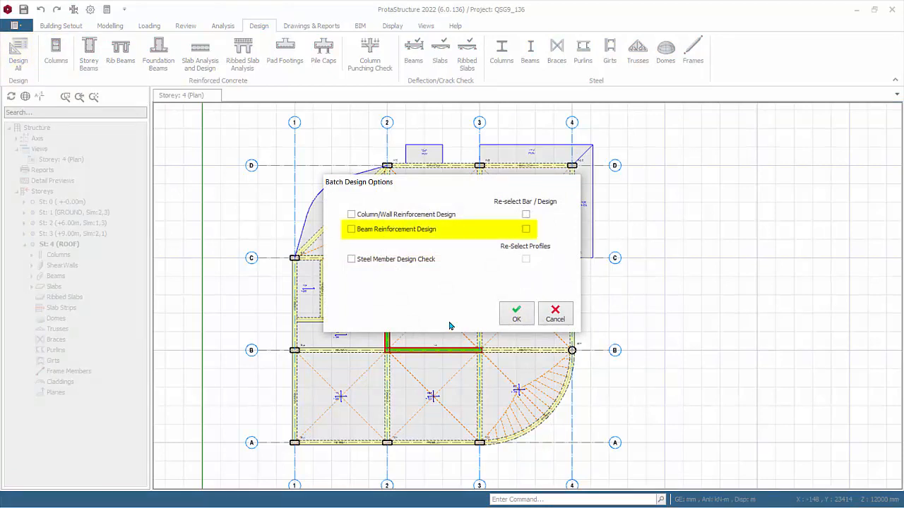
mouse_move(469, 319)
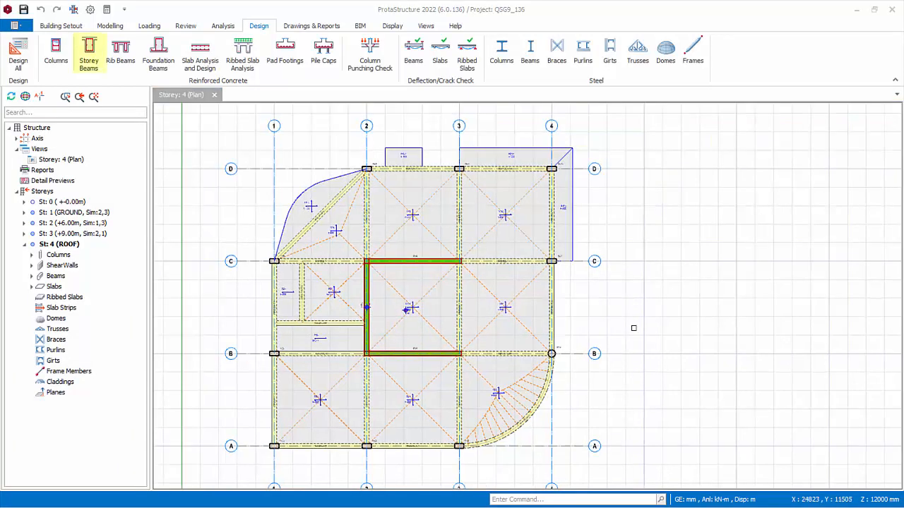
- Show the Storey Beam Section Design and Detailing table listing beams by storey and axis
left_click(87, 54)
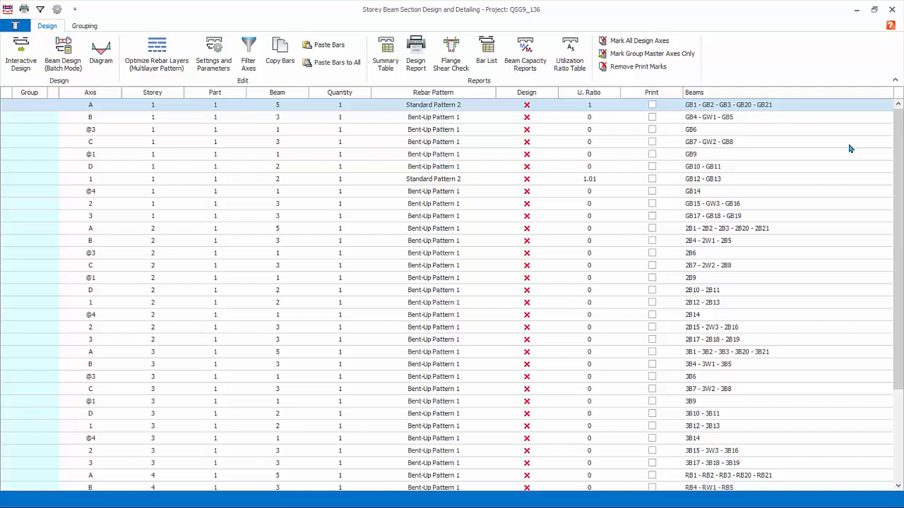
left_click(91, 94)
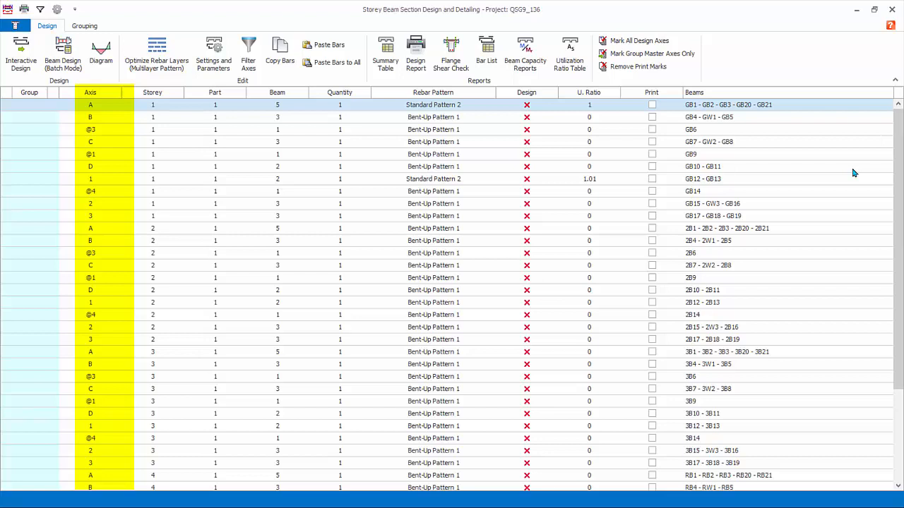
mouse_move(865, 158)
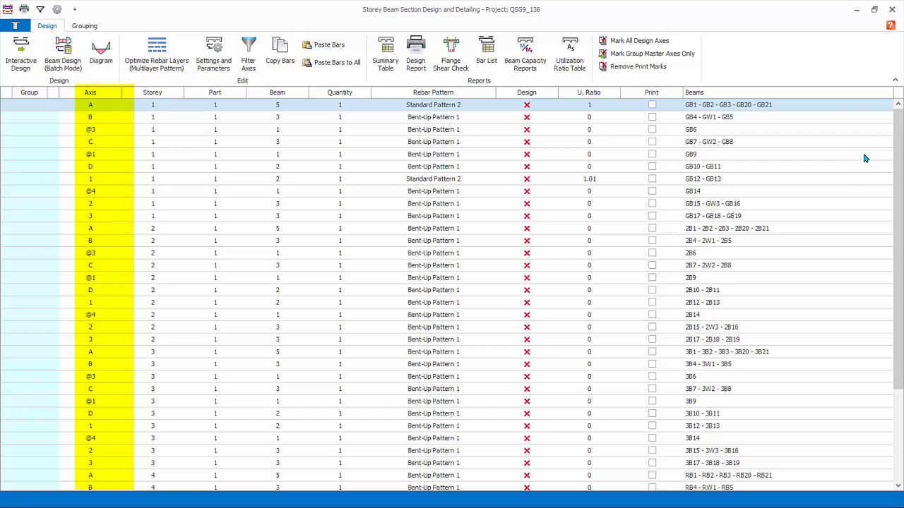
mouse_move(887, 107)
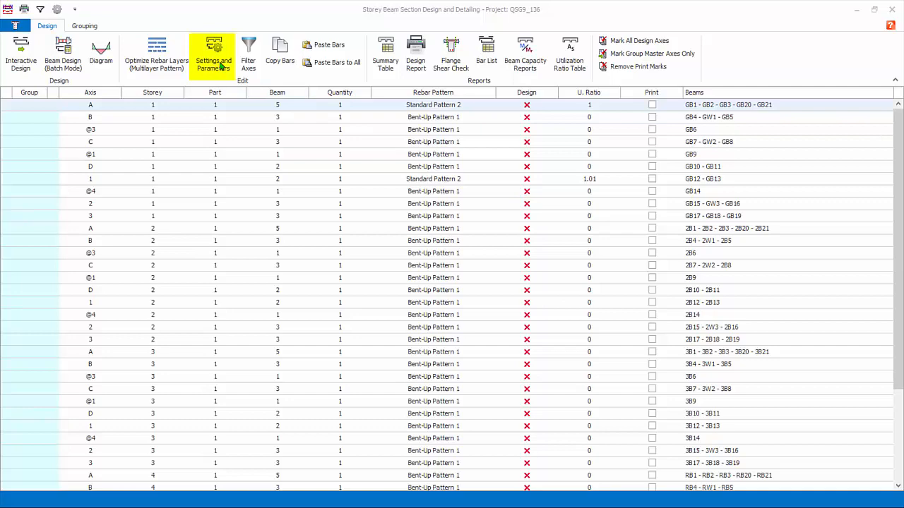
- Review the Beam > Design options page, then the Beam > Parameters page with steel bar cut length
left_click(213, 54)
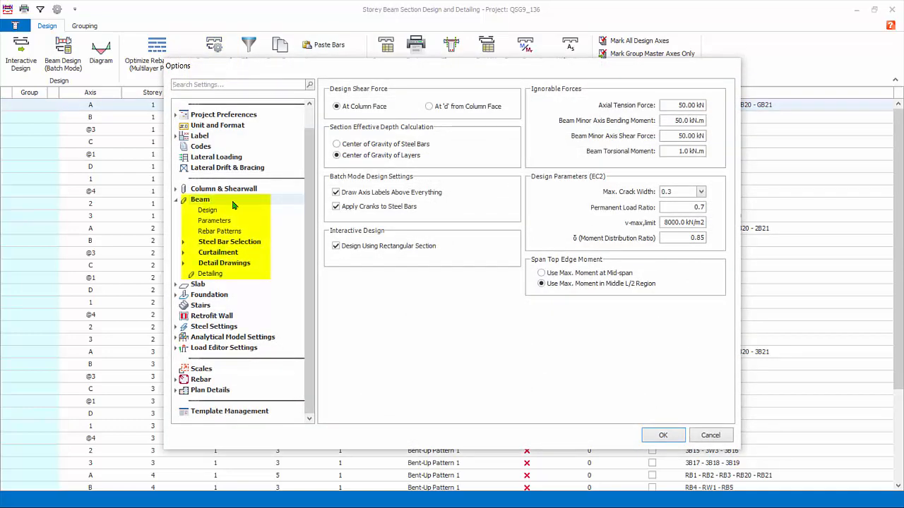
left_click(206, 209)
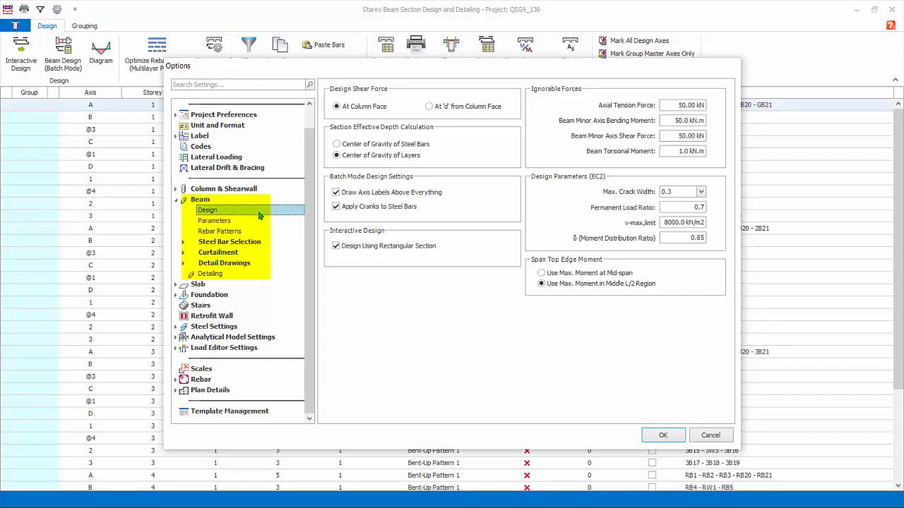
mouse_move(296, 218)
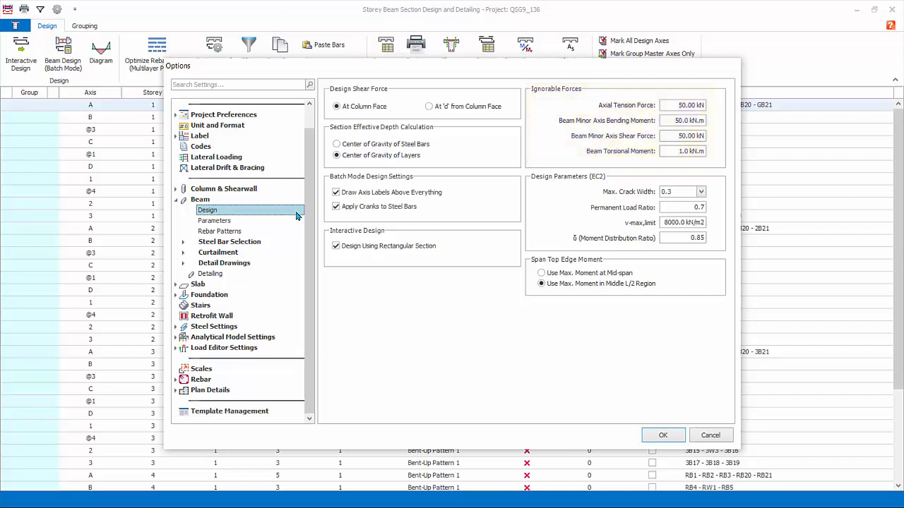
left_click(214, 221)
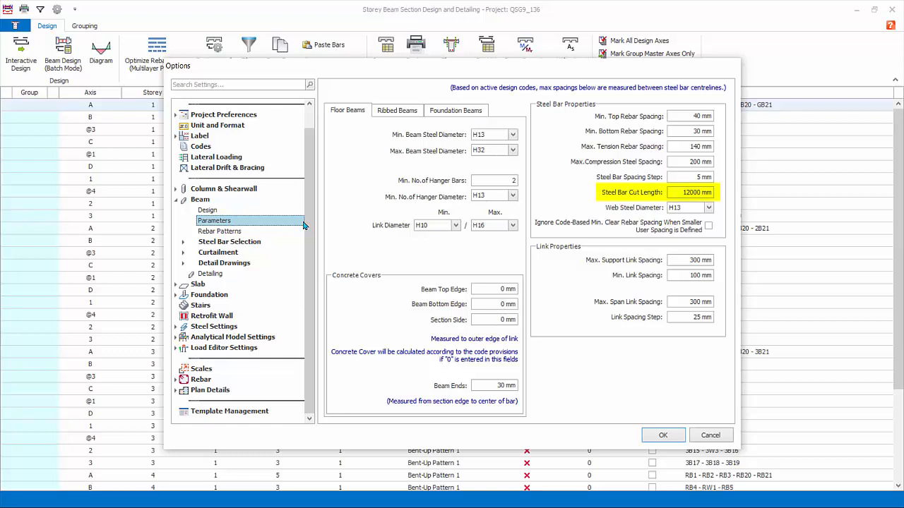
- Check the web steel and link spacing parameters, then show the Beam > Rebar Patterns page
left_click(690, 207)
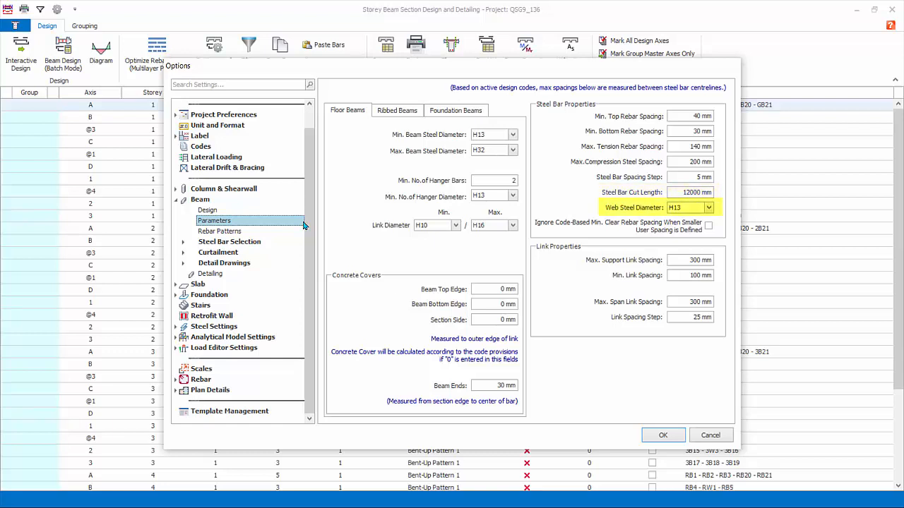
left_click(663, 208)
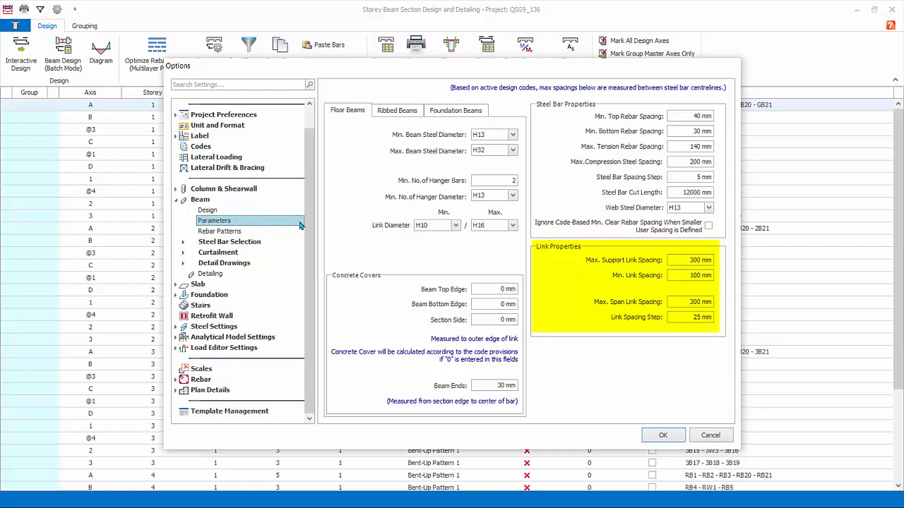
mouse_move(300, 226)
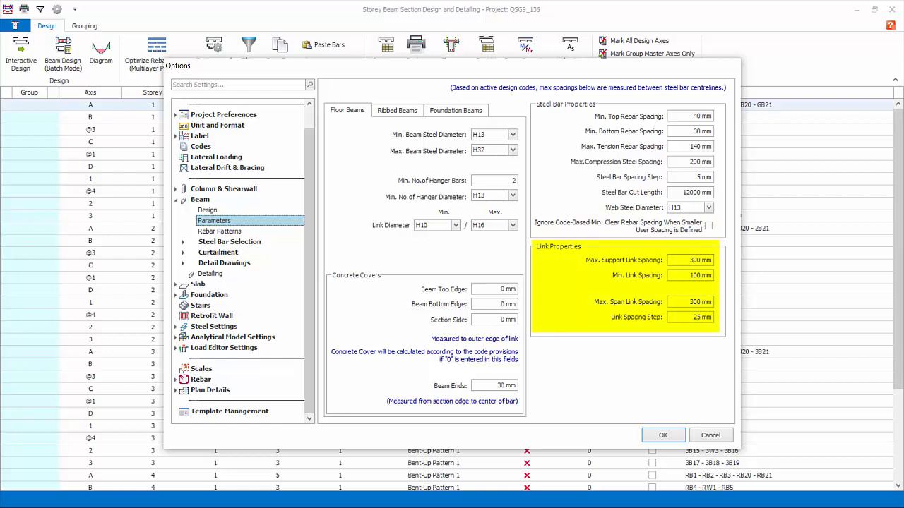
left_click(219, 231)
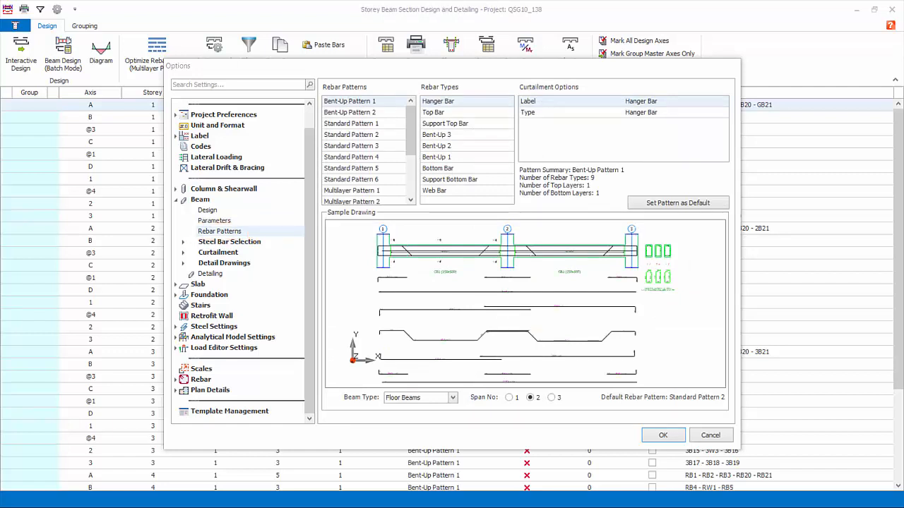
- Preview Standard Pattern 2's Support Top Bars, Bottom Bars 1 and 2, Support Bottom Bar and Web Bar curtailment
left_click(350, 135)
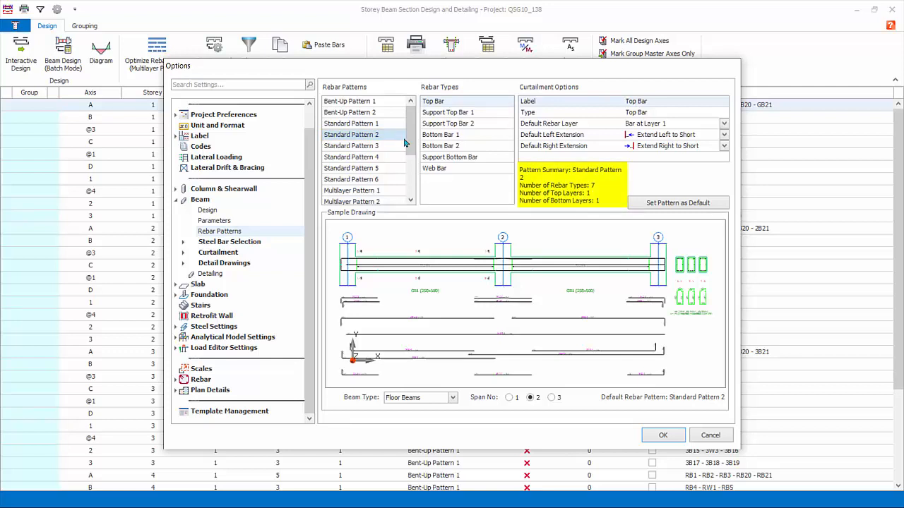
mouse_move(514, 206)
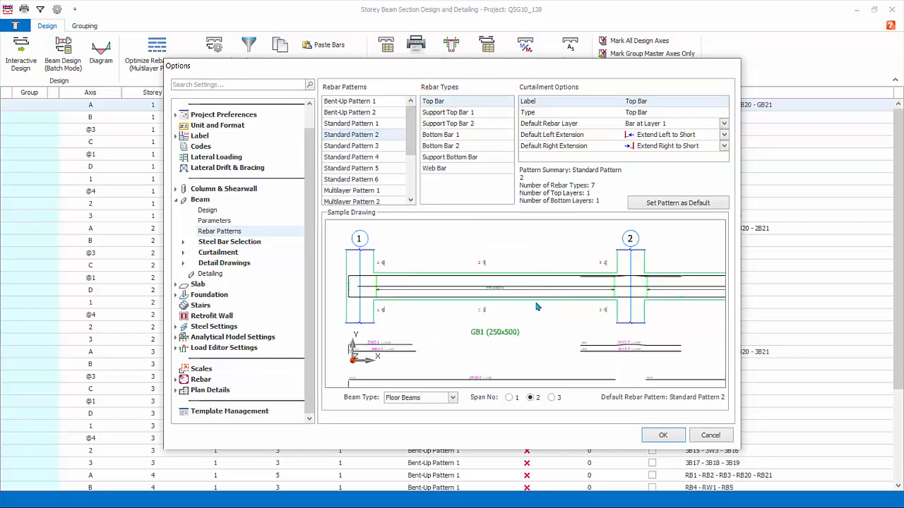
mouse_move(531, 293)
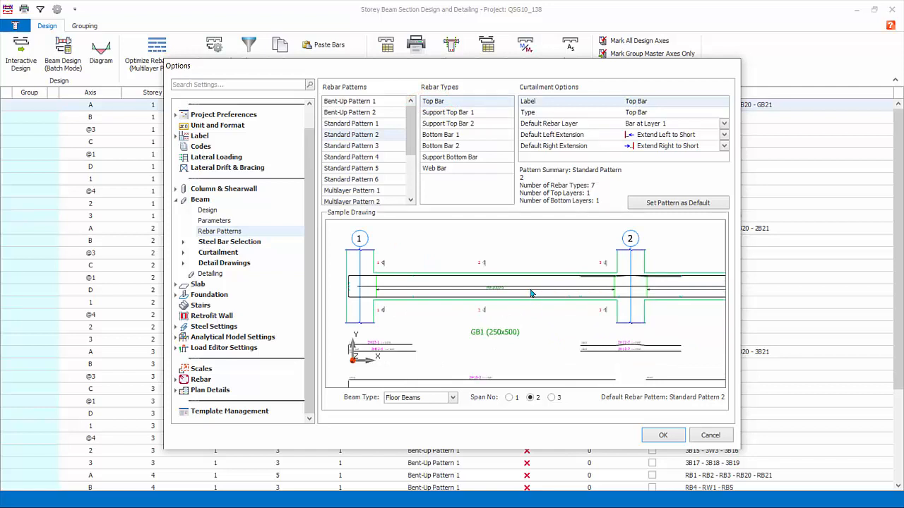
mouse_move(520, 280)
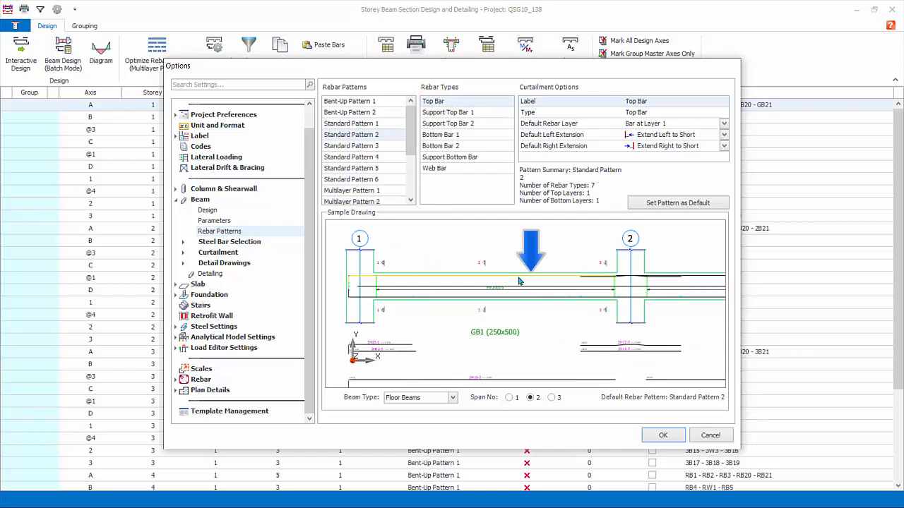
mouse_move(530, 384)
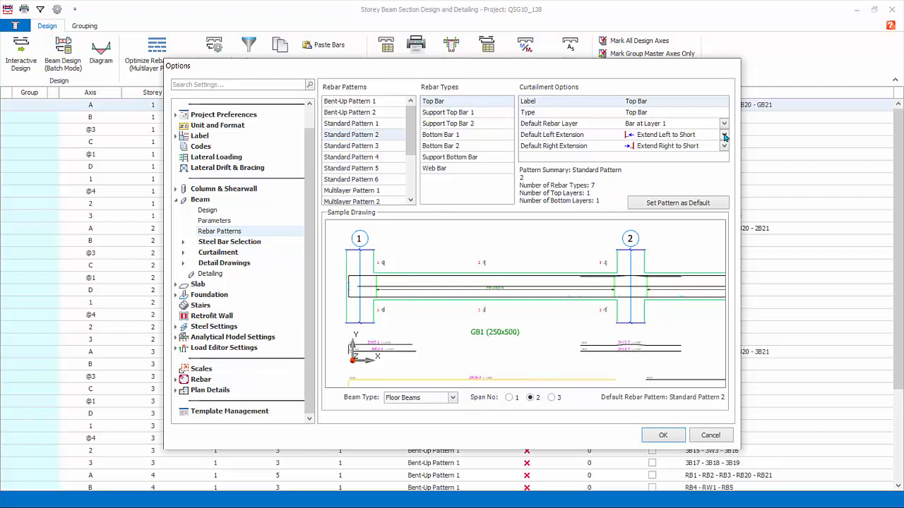
left_click(724, 135)
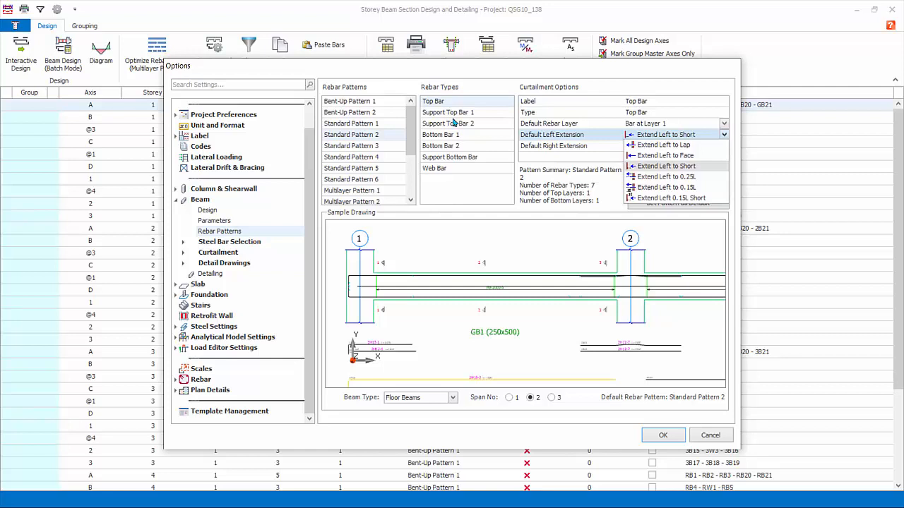
left_click(446, 113)
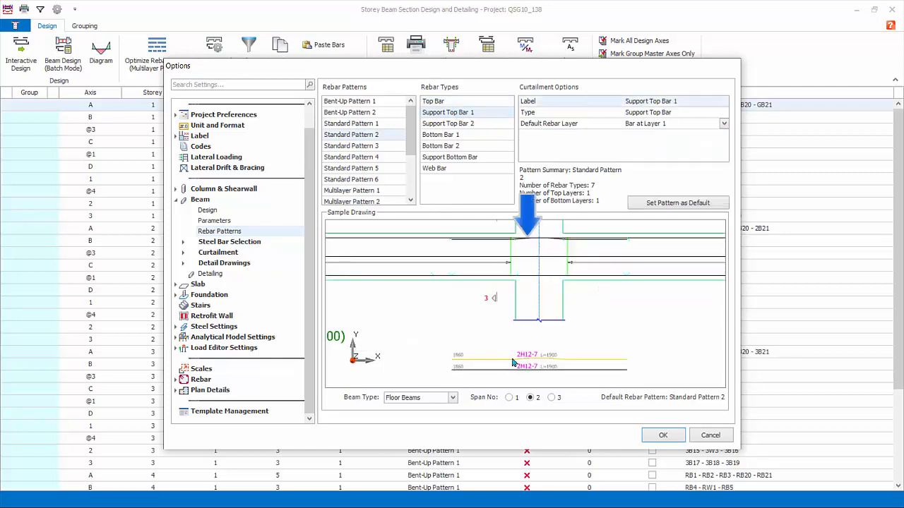
left_click(448, 125)
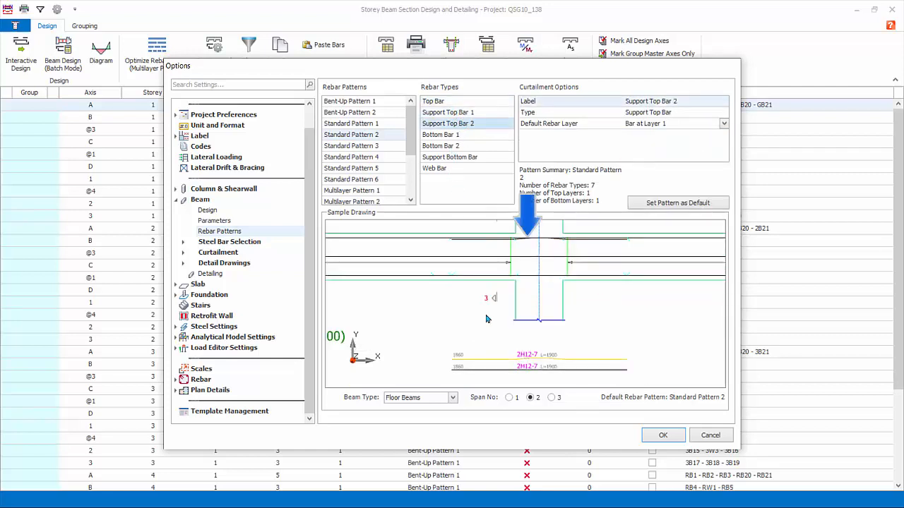
left_click(441, 134)
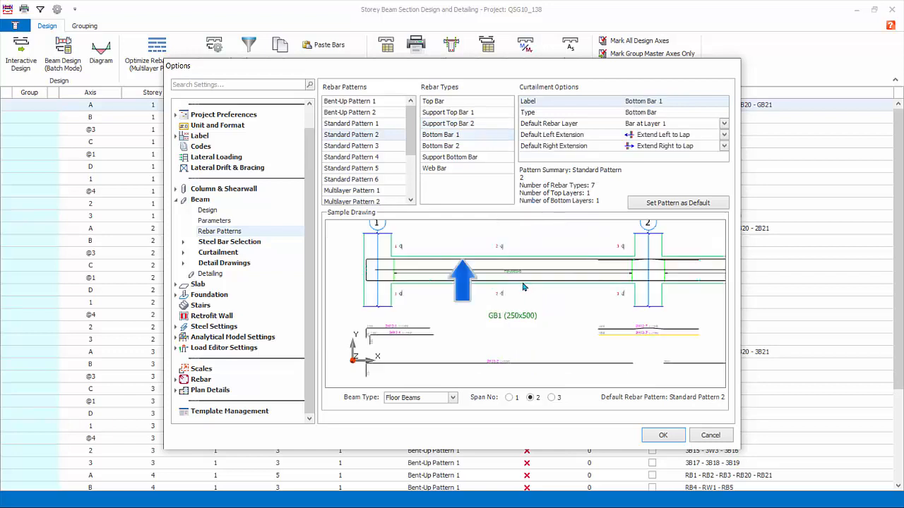
left_click(441, 145)
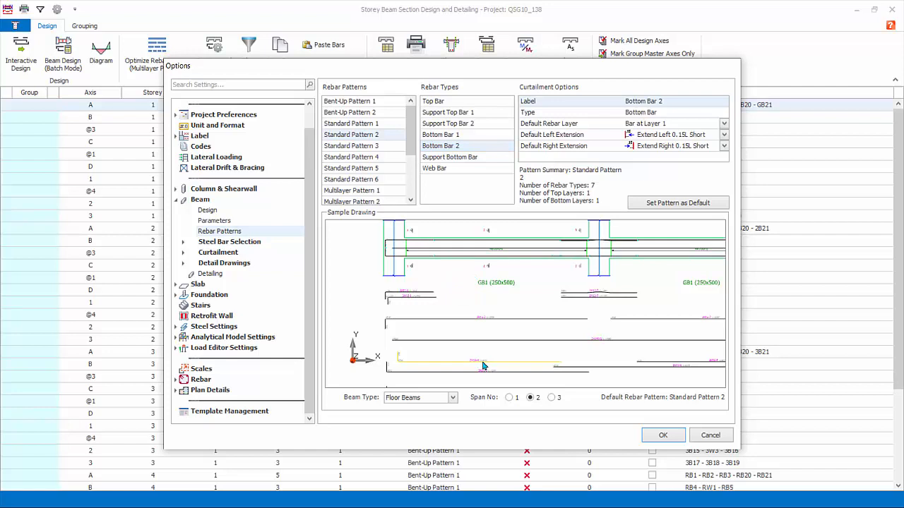
left_click(449, 156)
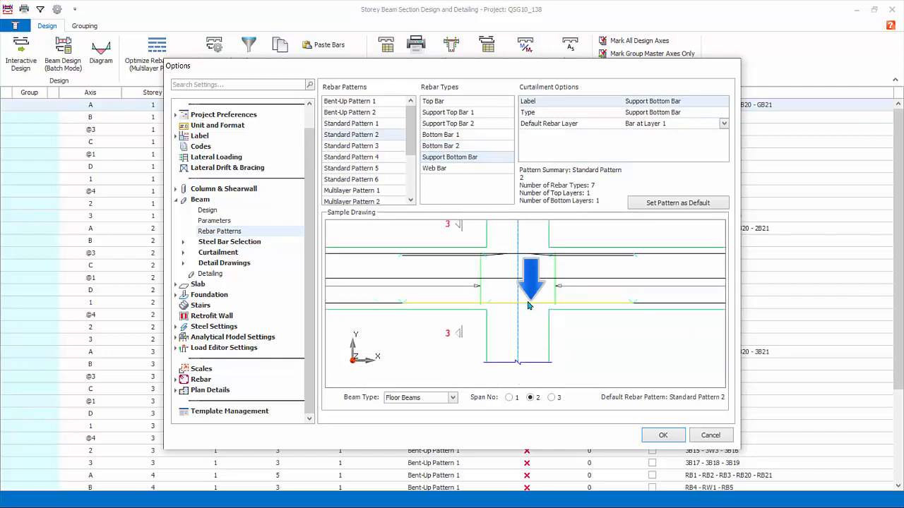
left_click(435, 168)
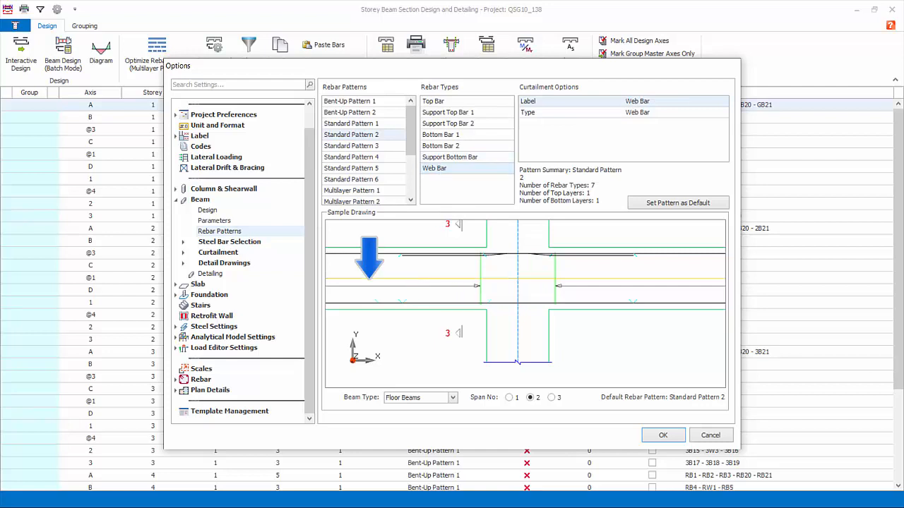
- Compare Multilayer Patterns 1, 2 and 4, then return to Standard Pattern 2
left_click(351, 123)
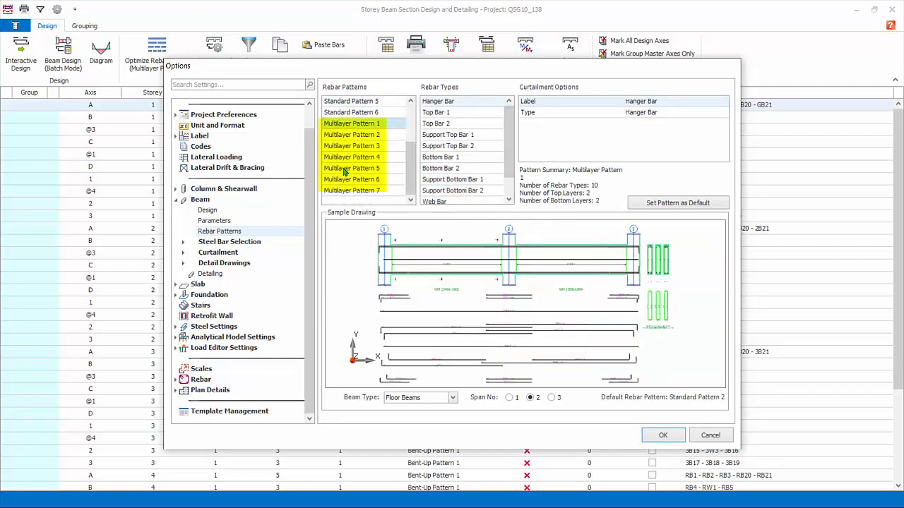
left_click(352, 136)
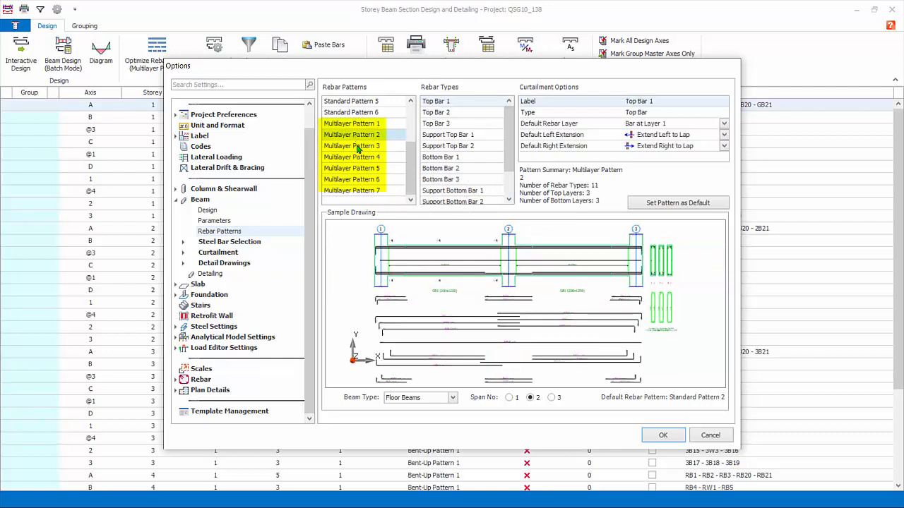
left_click(352, 156)
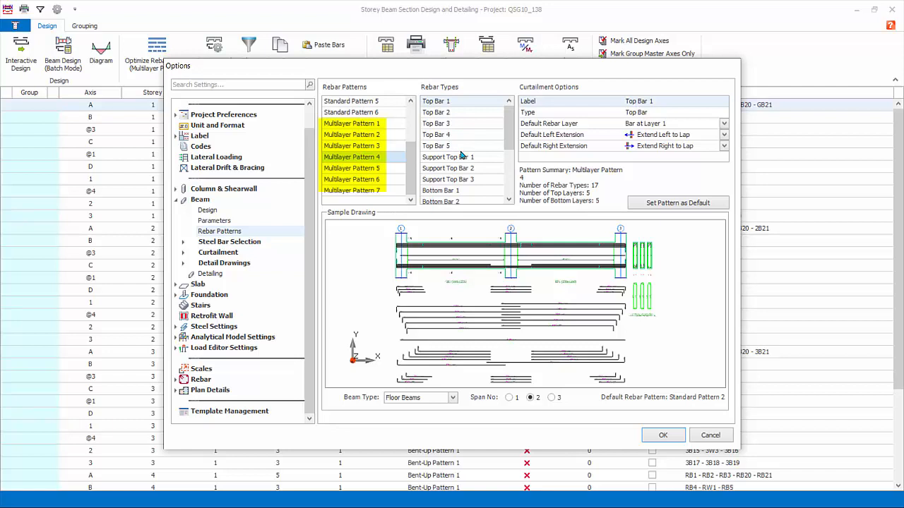
scroll("up", 3)
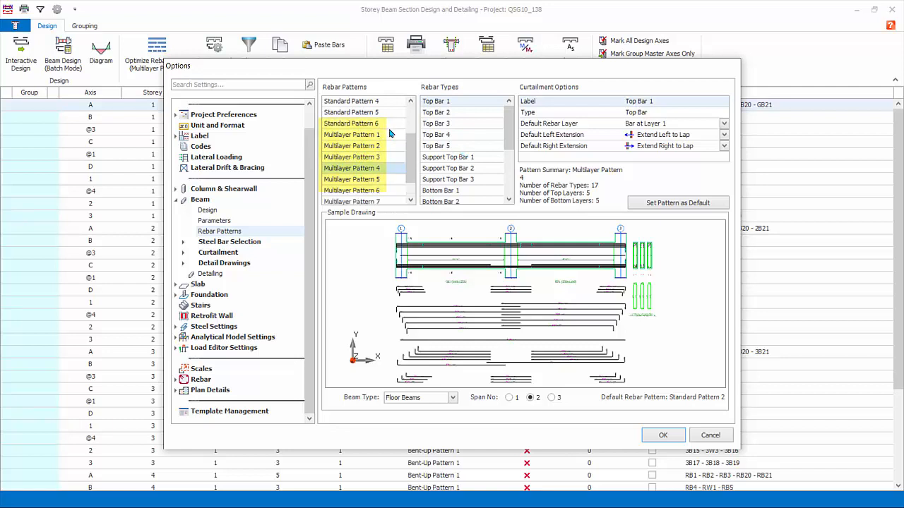
left_click(350, 113)
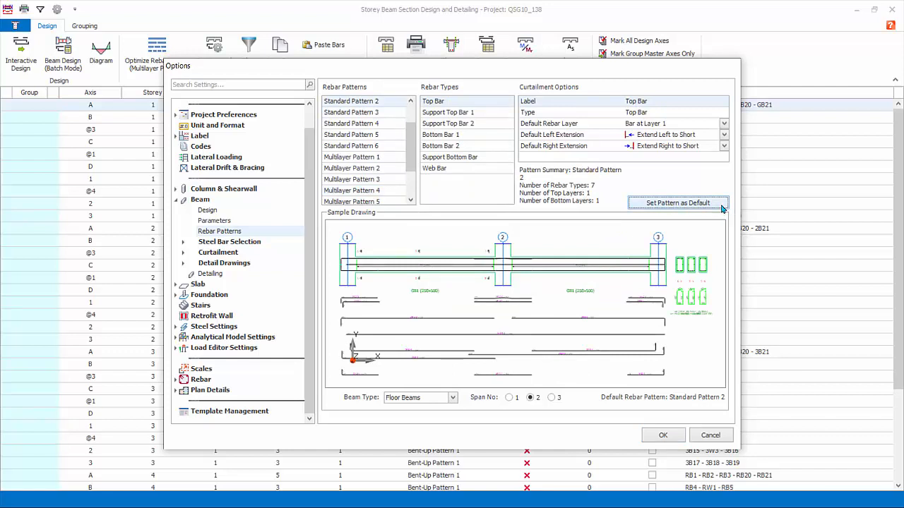
- Set Standard Pattern 2 as the default rebar pattern and preview it for one, three and two spans
left_click(452, 398)
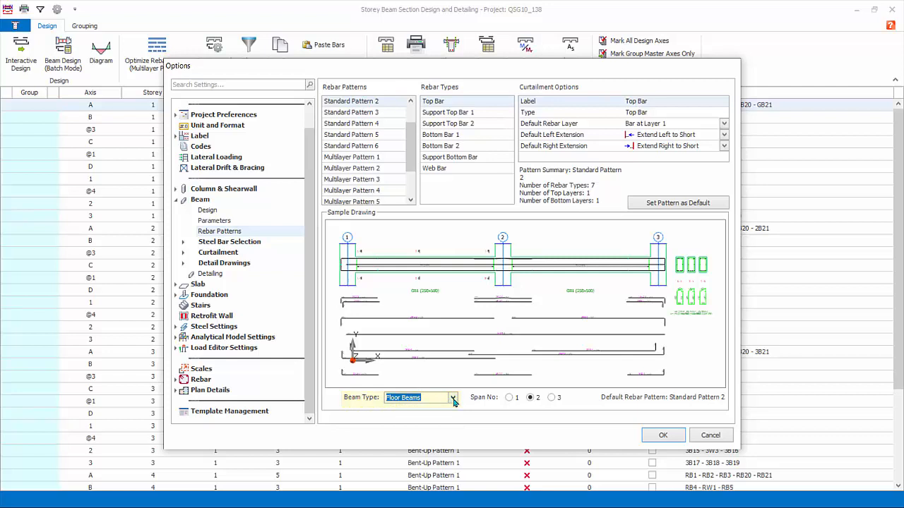
left_click(510, 397)
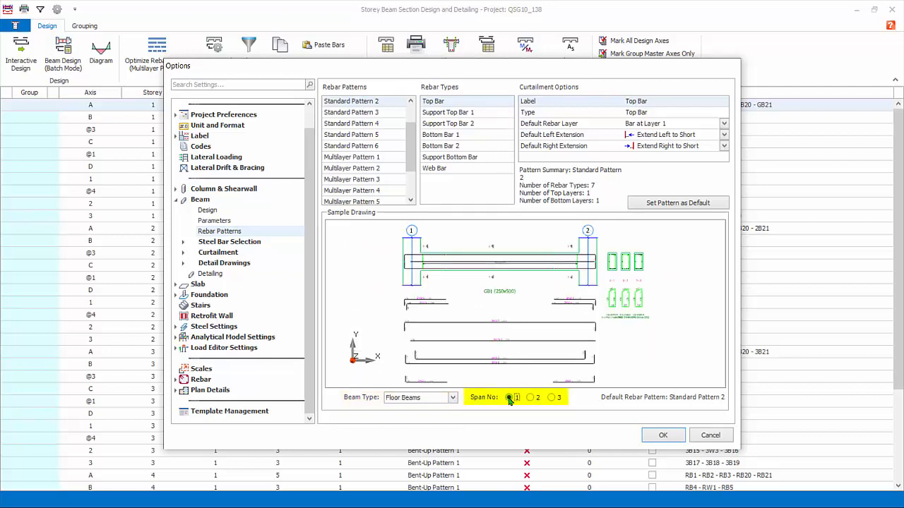
left_click(551, 397)
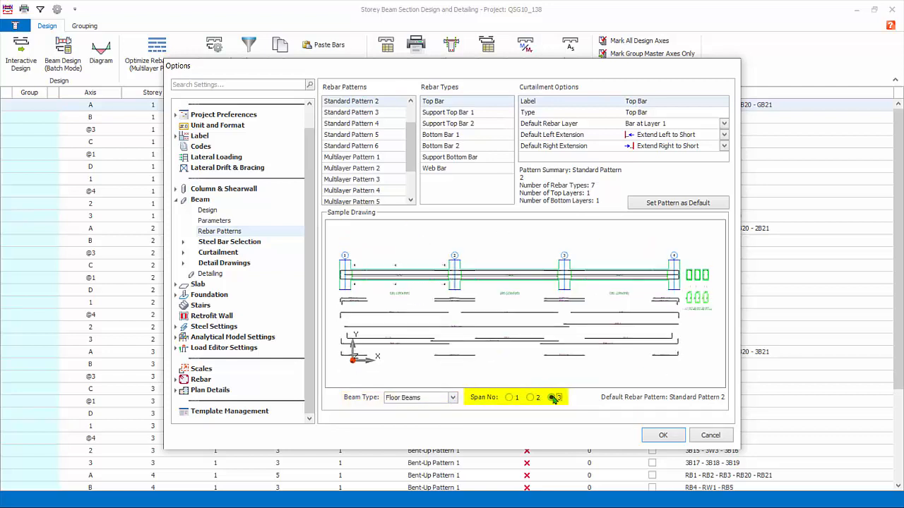
left_click(537, 396)
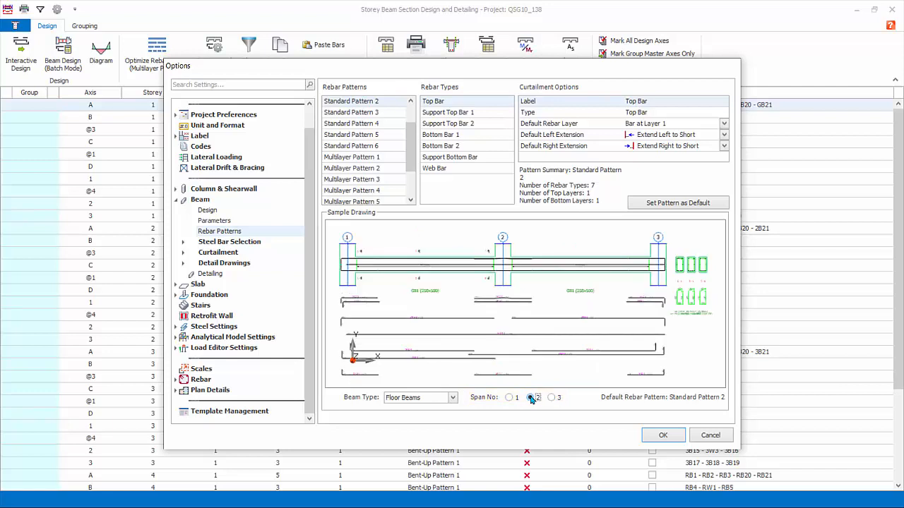
left_click(531, 397)
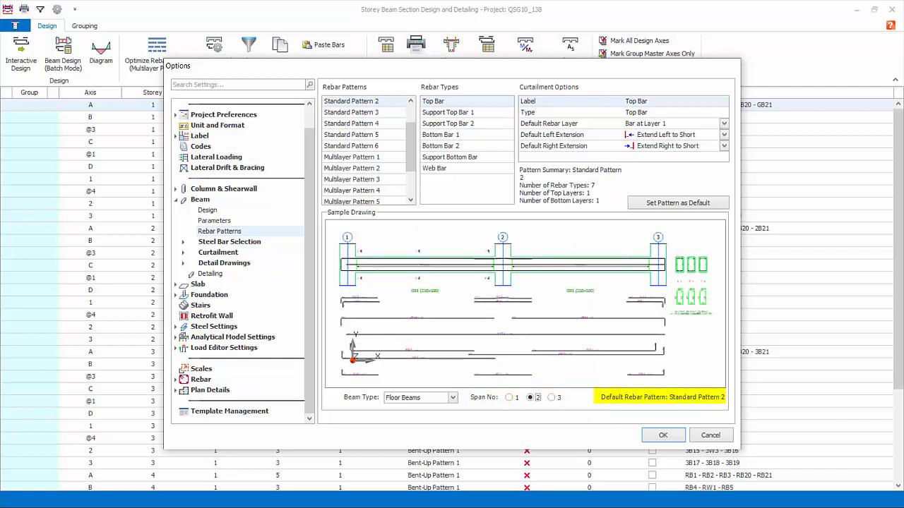
left_click(216, 251)
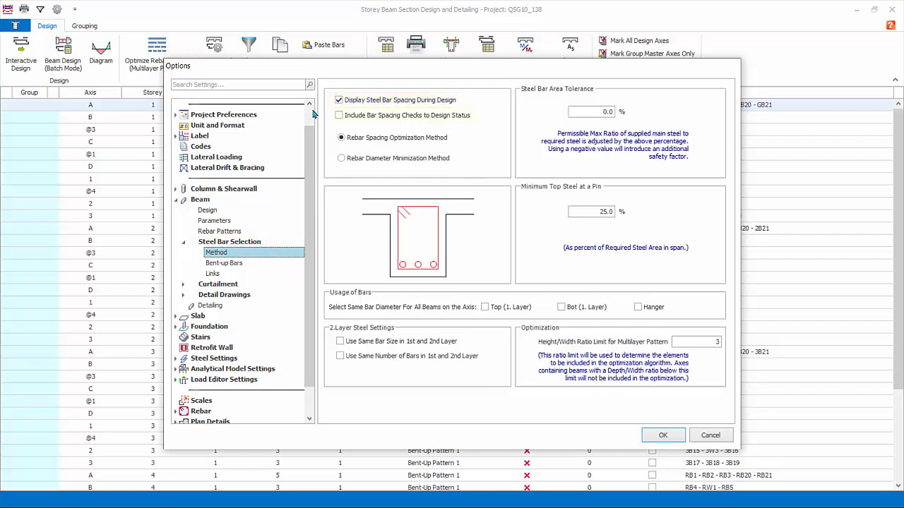
left_click(339, 116)
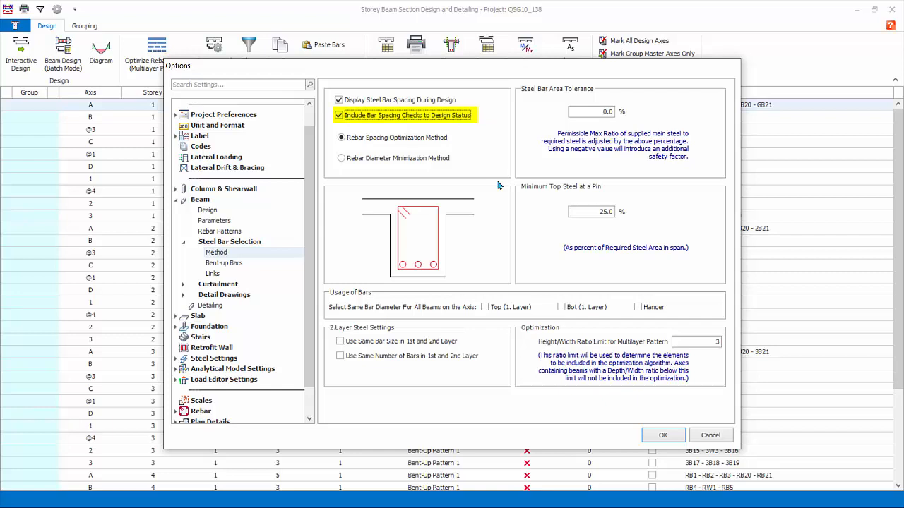
mouse_move(747, 186)
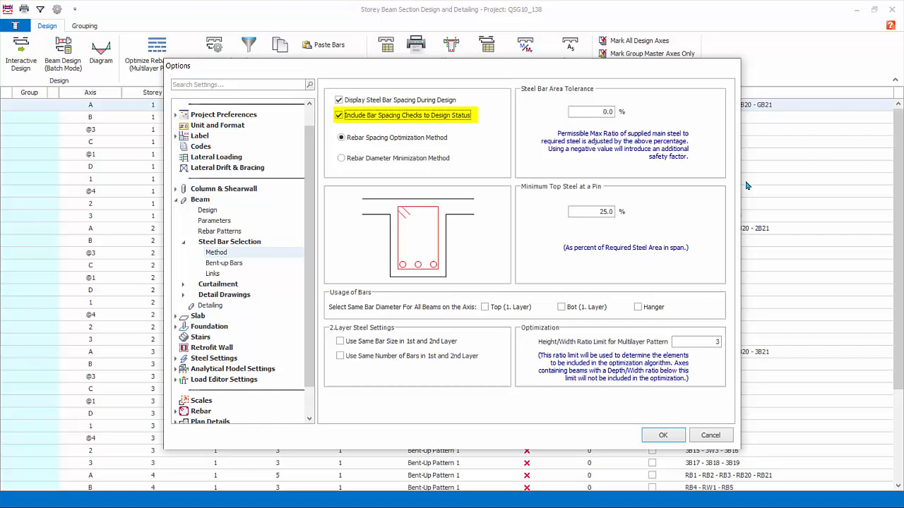
mouse_move(746, 186)
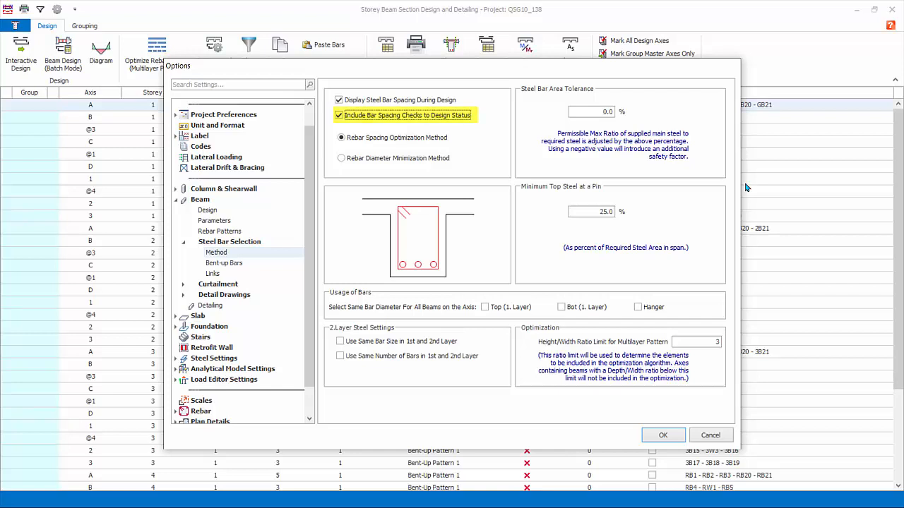
left_click(342, 137)
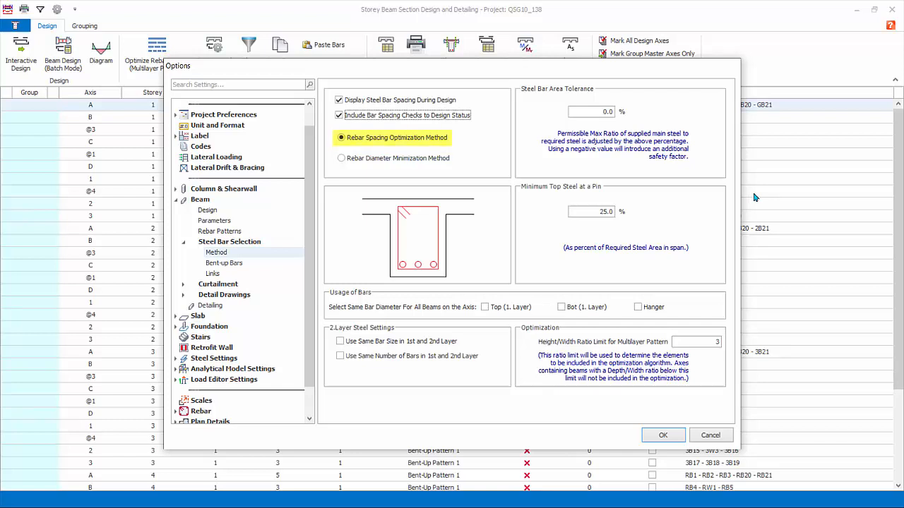
left_click(342, 158)
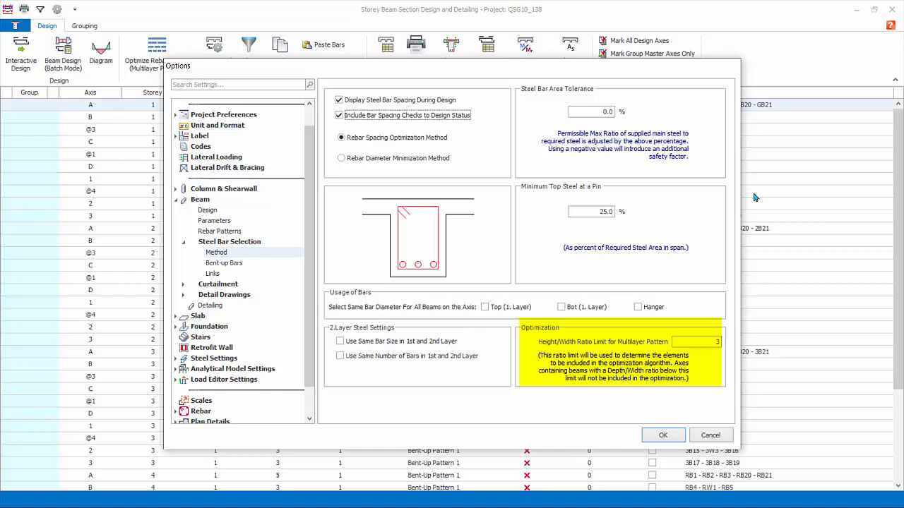
- Review the bent-up bar and link settings, then show the Curtailment > Steel Bars page
left_click(223, 263)
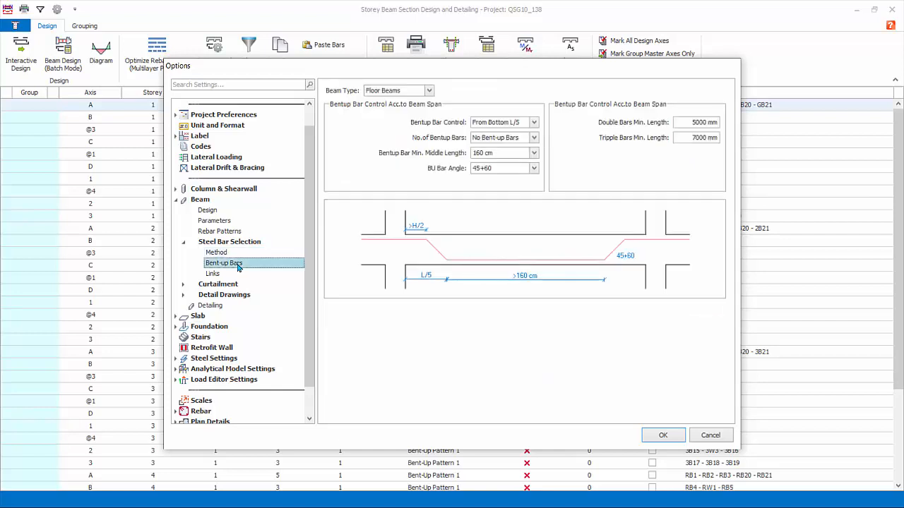
mouse_move(277, 265)
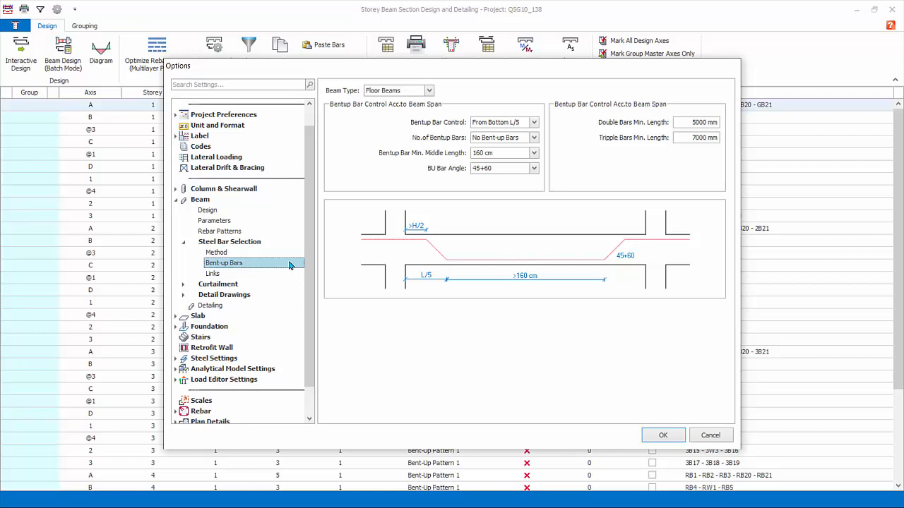
left_click(212, 274)
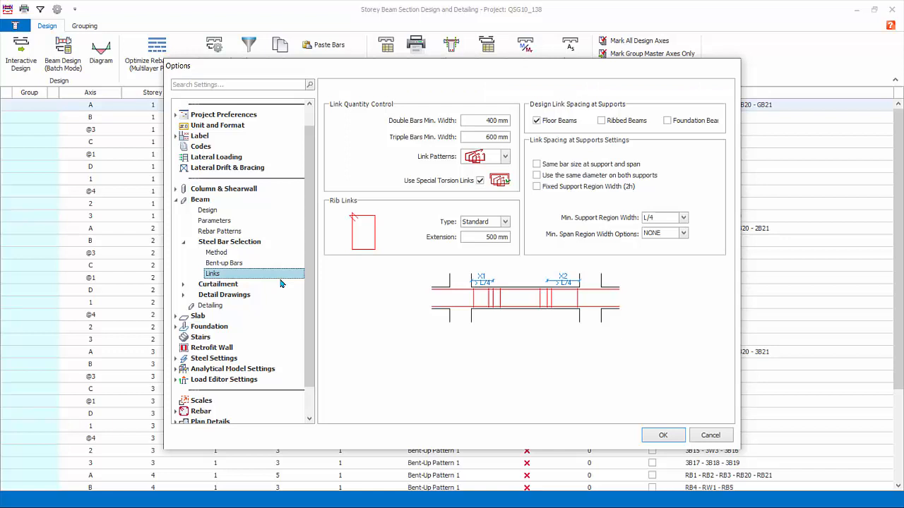
mouse_move(281, 282)
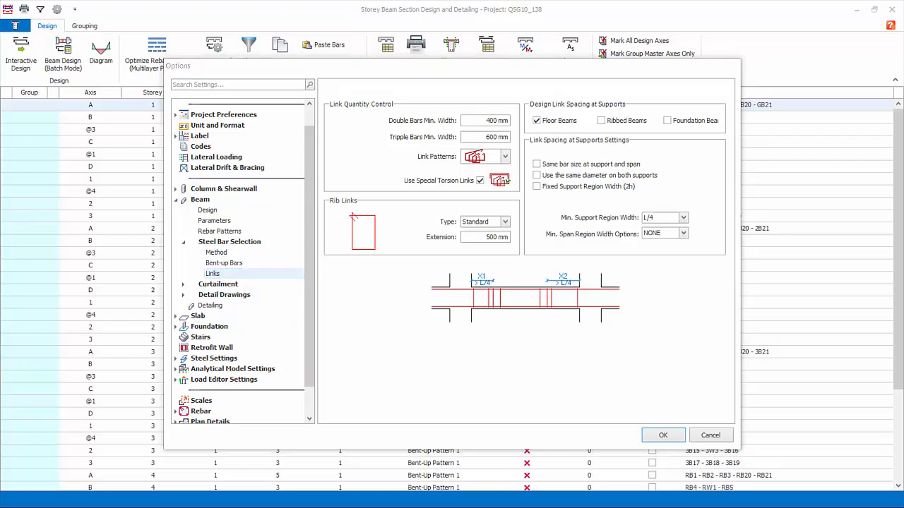
left_click(221, 295)
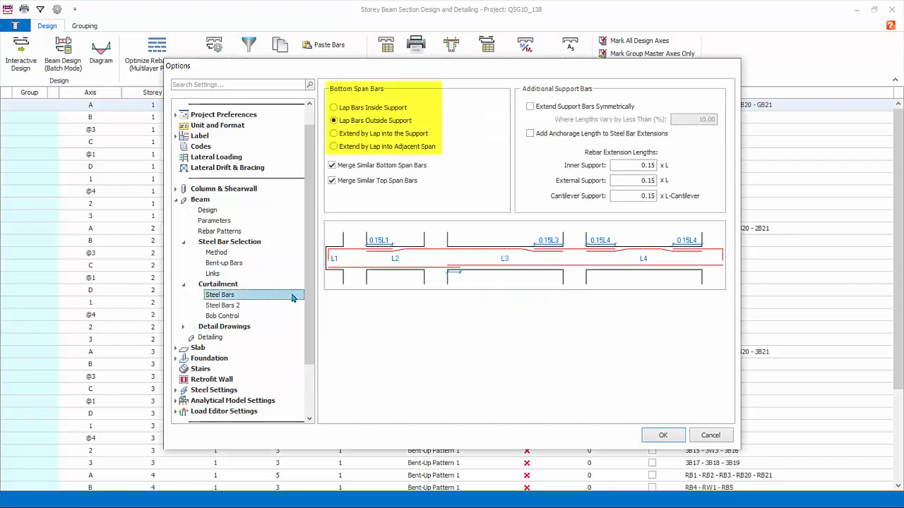
mouse_move(449, 229)
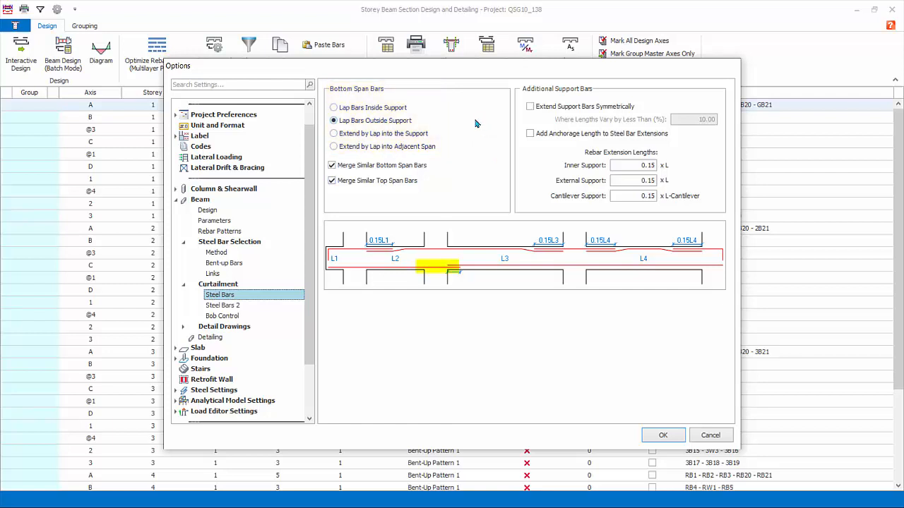
- Toggle bottom span bar extension and leave it set to lap outside the support
left_click(333, 133)
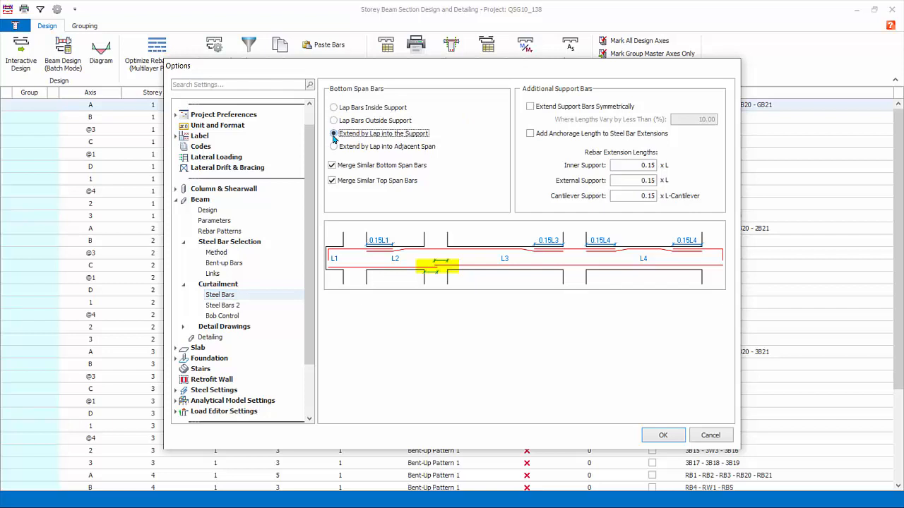
left_click(333, 120)
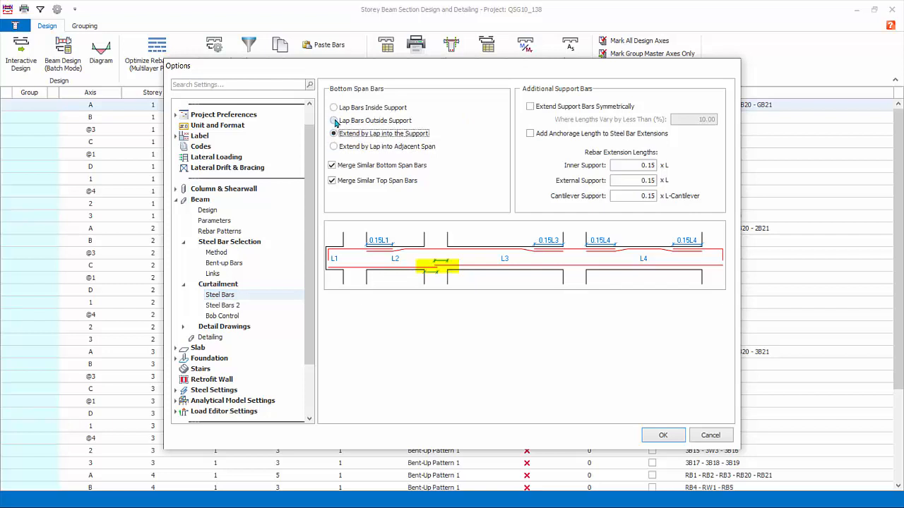
left_click(334, 133)
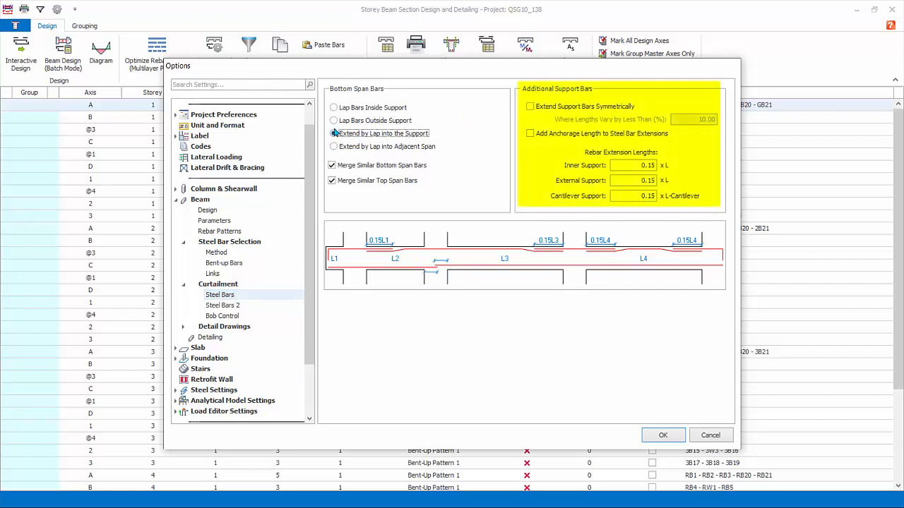
left_click(333, 120)
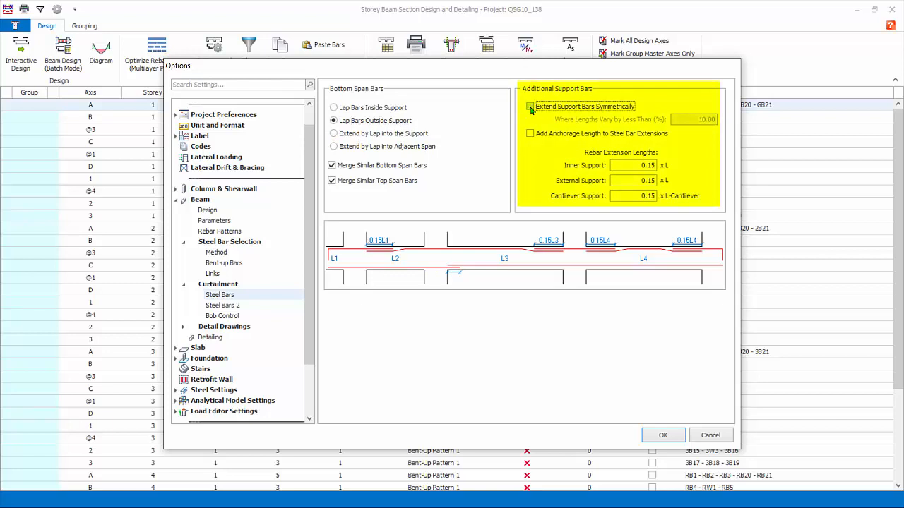
left_click(531, 106)
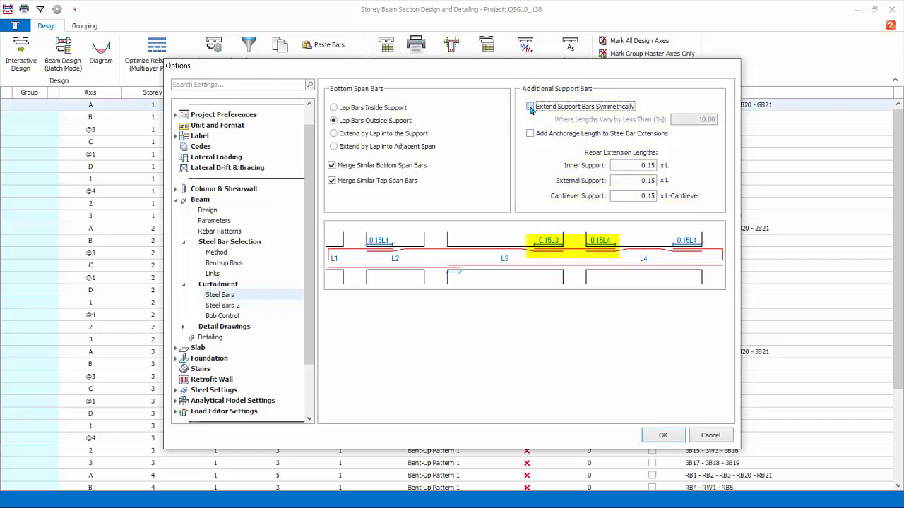
- On Steel Bars 2, toggle Extend Top Span Bars to End Support, then show the Bob Control page
left_click(223, 305)
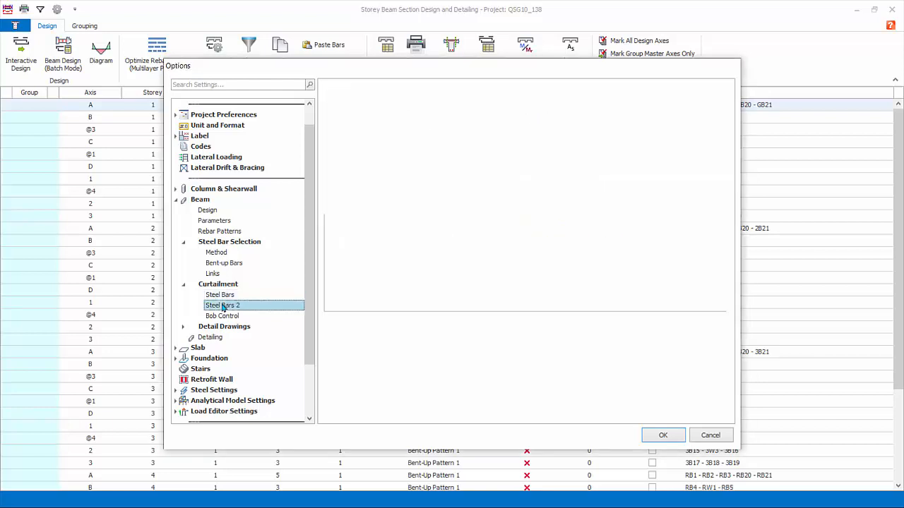
left_click(223, 305)
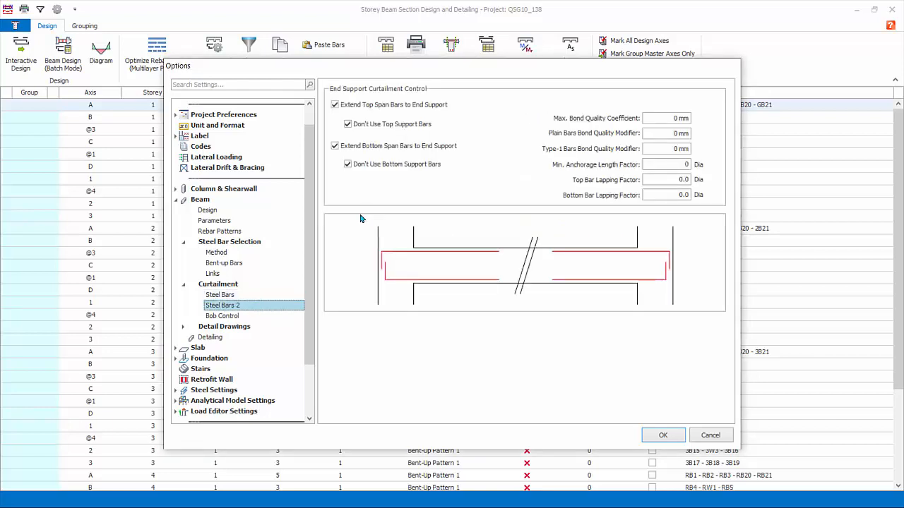
left_click(347, 125)
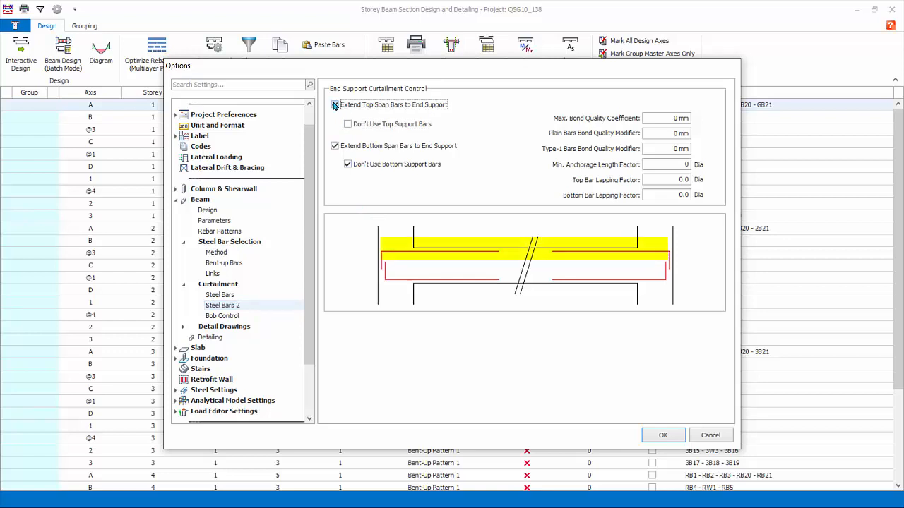
left_click(334, 104)
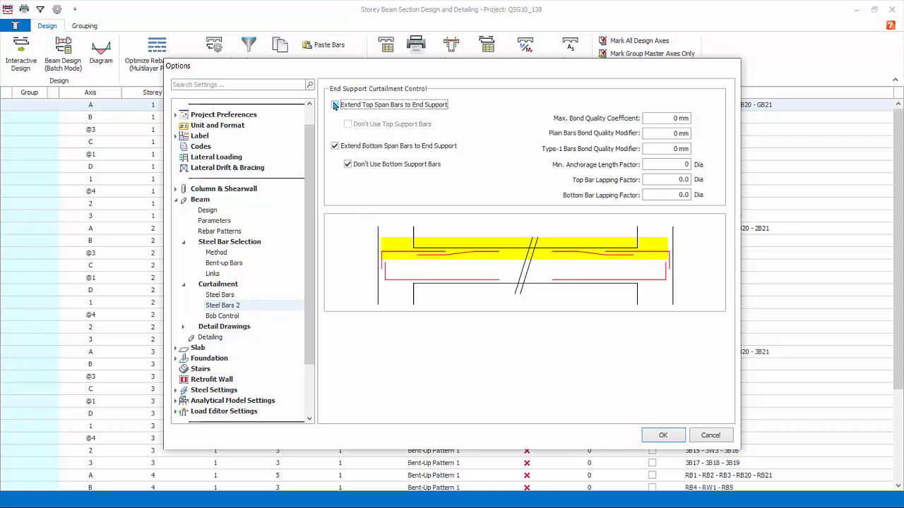
left_click(221, 316)
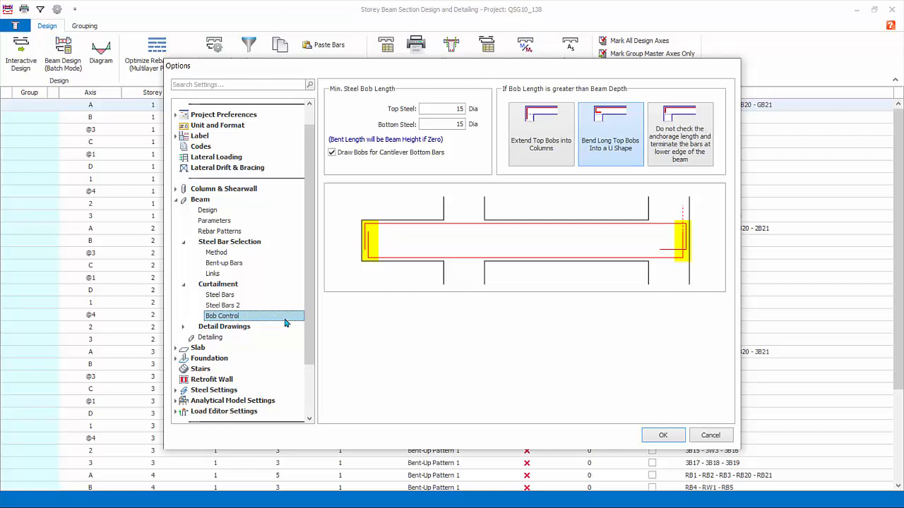
- Browse the Detail Drawings pages: General, Steel Bars and Links, Side Bars, Dimensioning, Beams and Sections
left_click(223, 326)
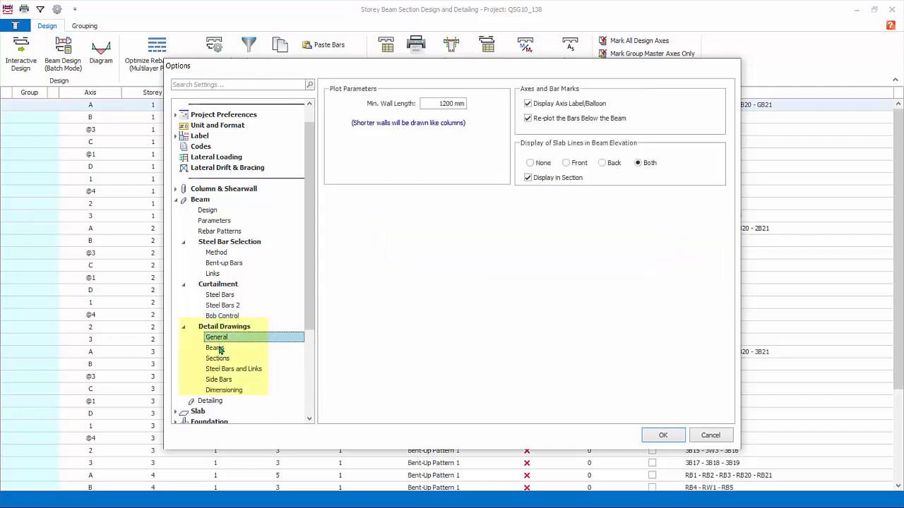
left_click(235, 369)
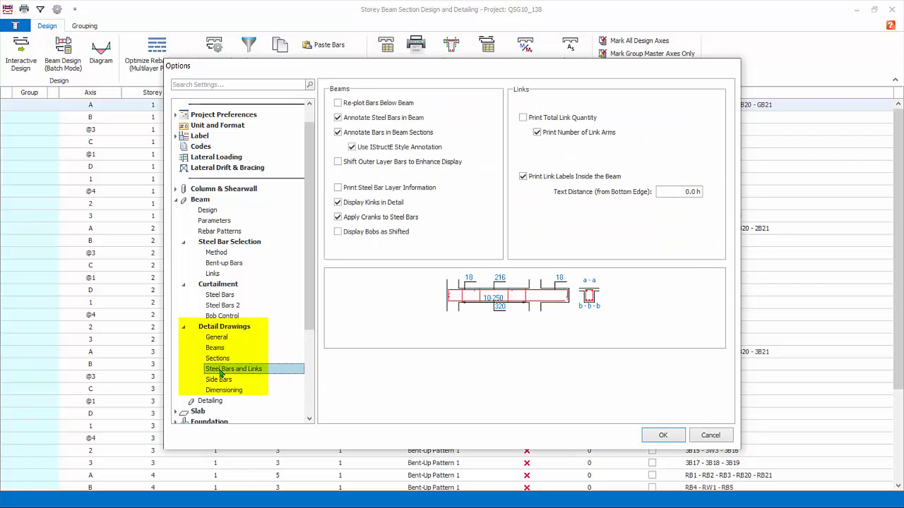
left_click(217, 379)
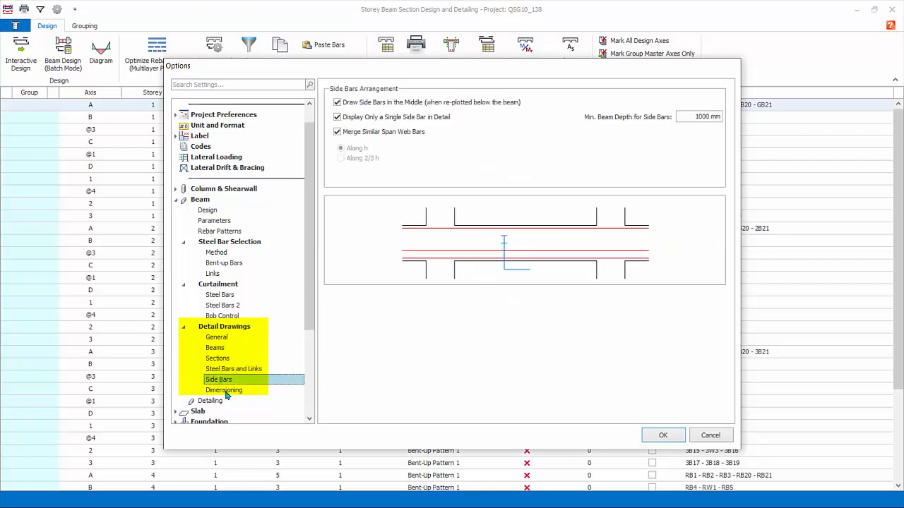
left_click(223, 390)
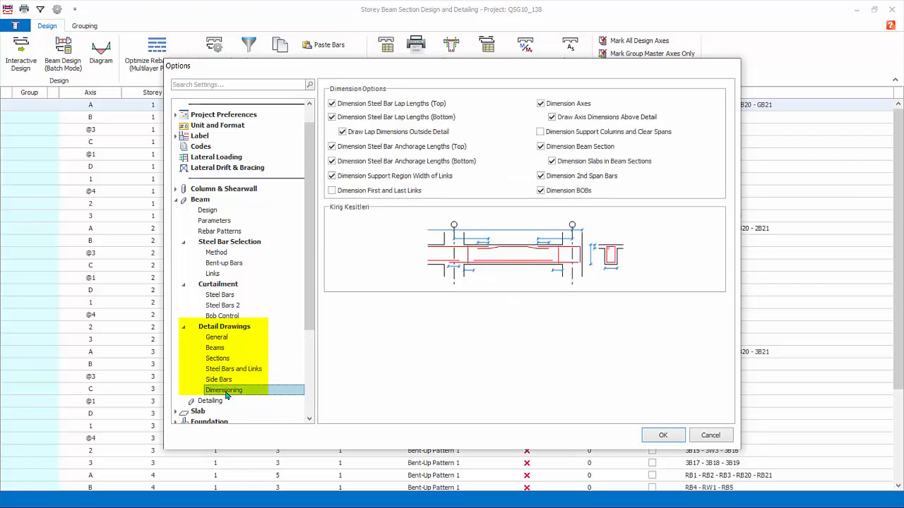
mouse_move(235, 344)
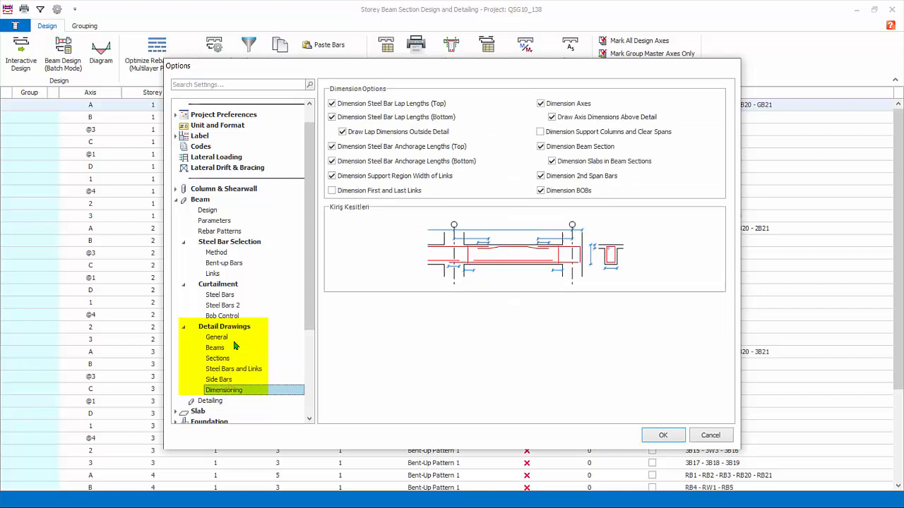
mouse_move(209, 401)
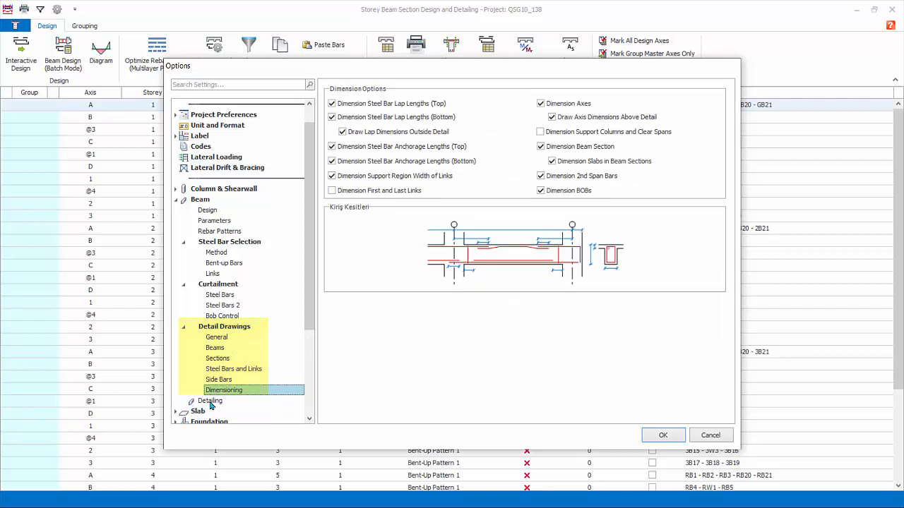
left_click(216, 336)
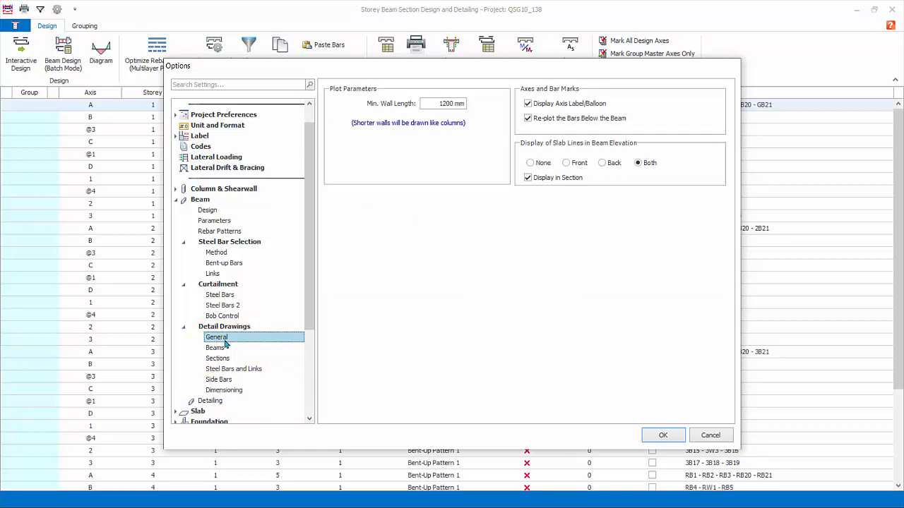
left_click(215, 348)
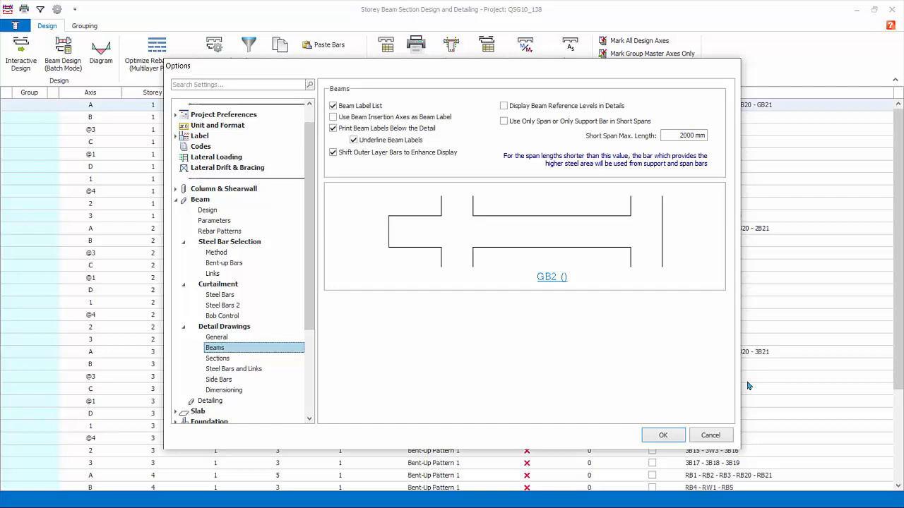
left_click(217, 359)
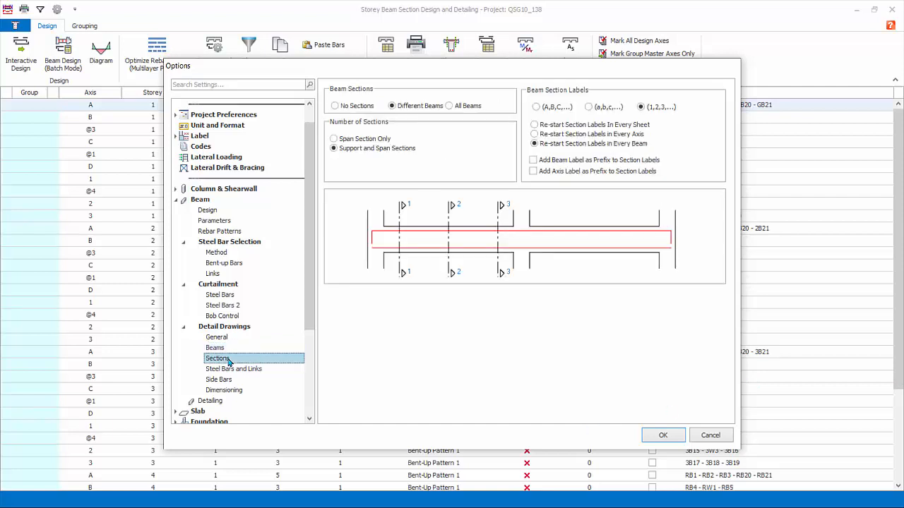
mouse_move(283, 361)
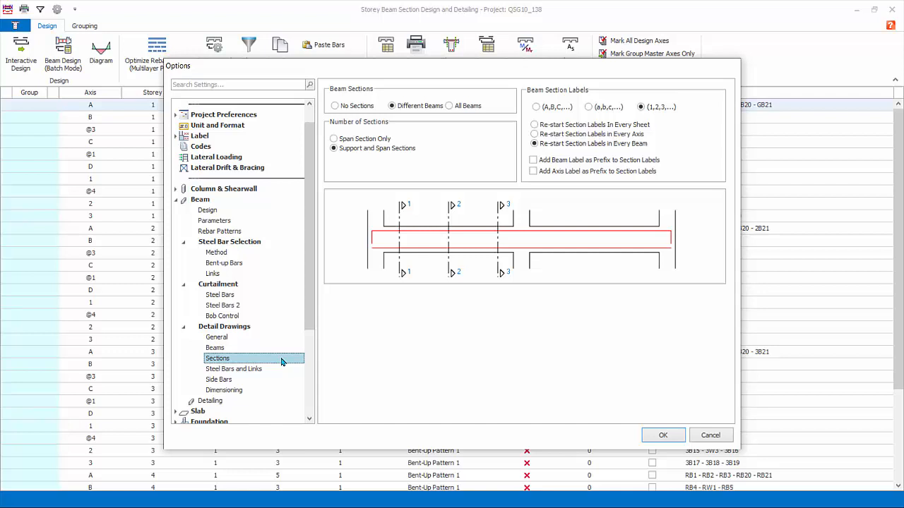
- Preview Display Bobs as Shifted and turn it back off, review Detailing, then accept the options with OK
left_click(233, 368)
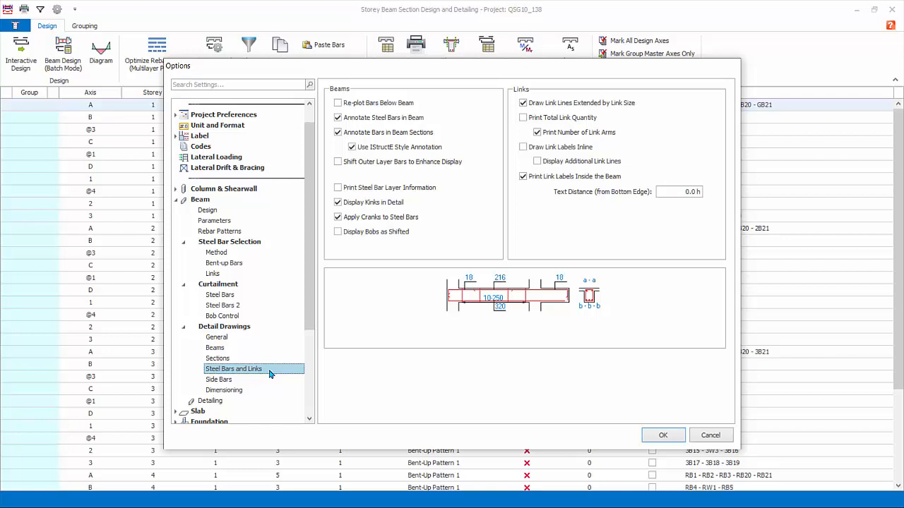
mouse_move(274, 374)
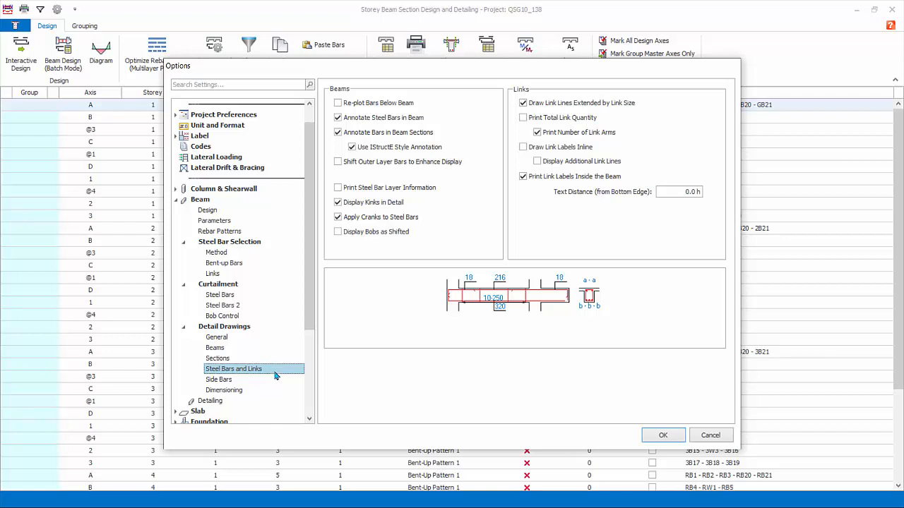
mouse_move(266, 381)
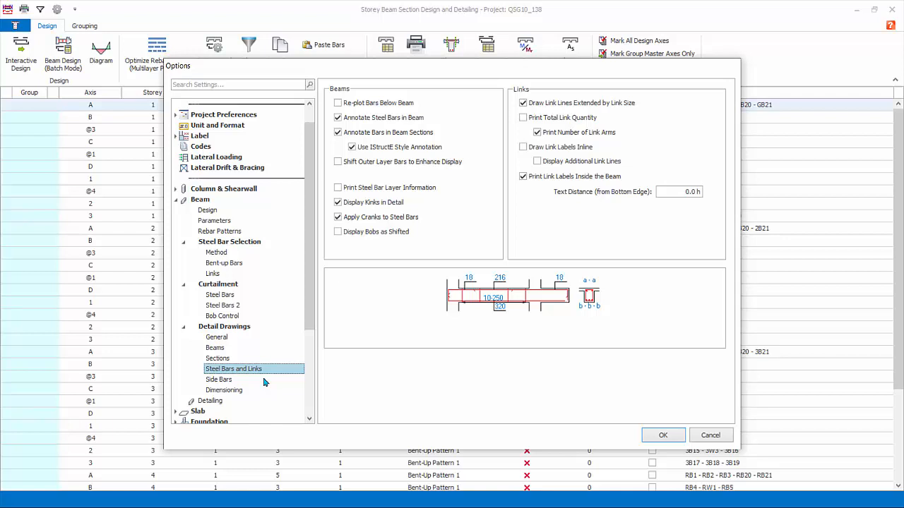
left_click(339, 232)
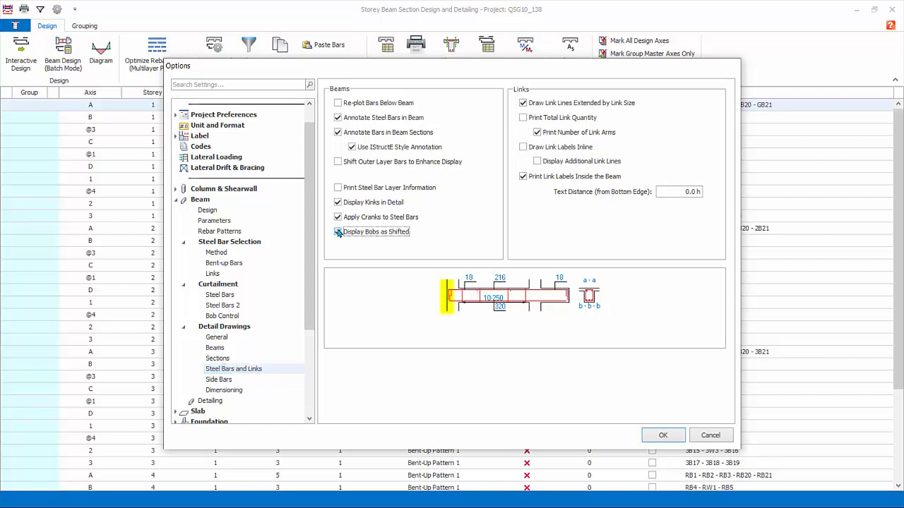
left_click(337, 232)
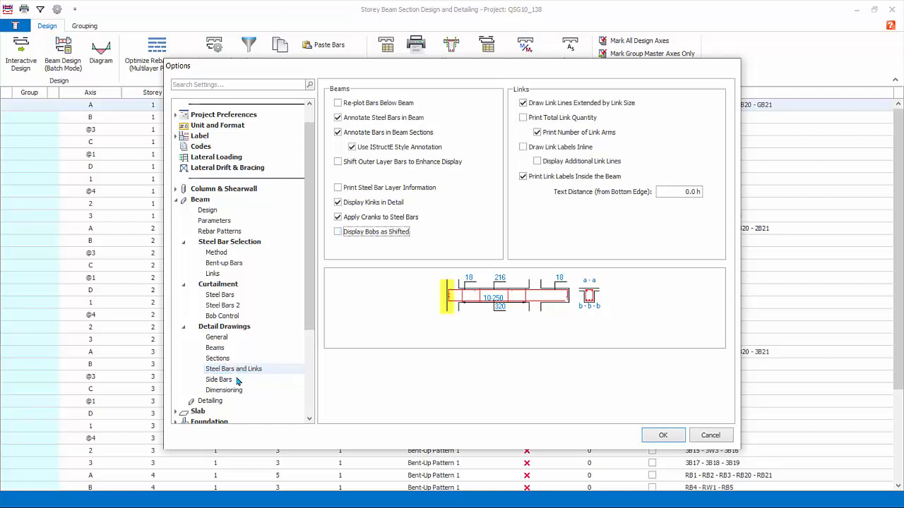
left_click(218, 378)
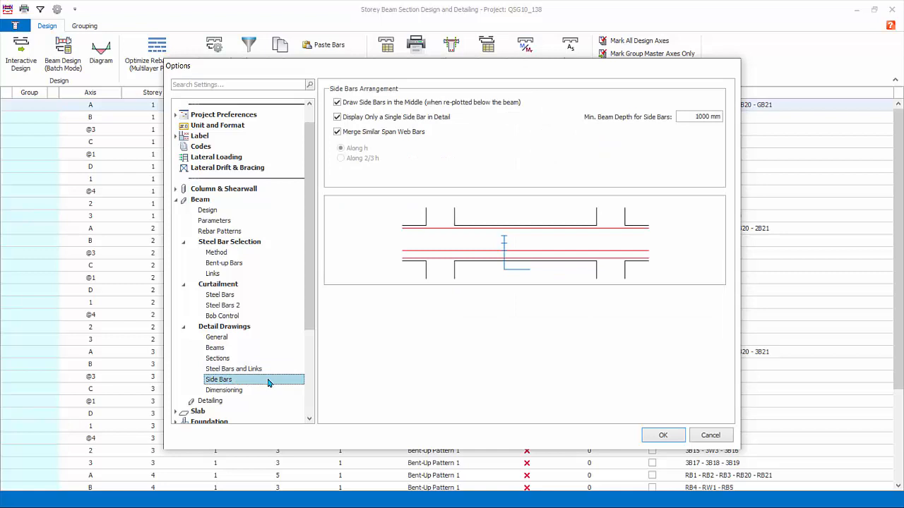
mouse_move(263, 397)
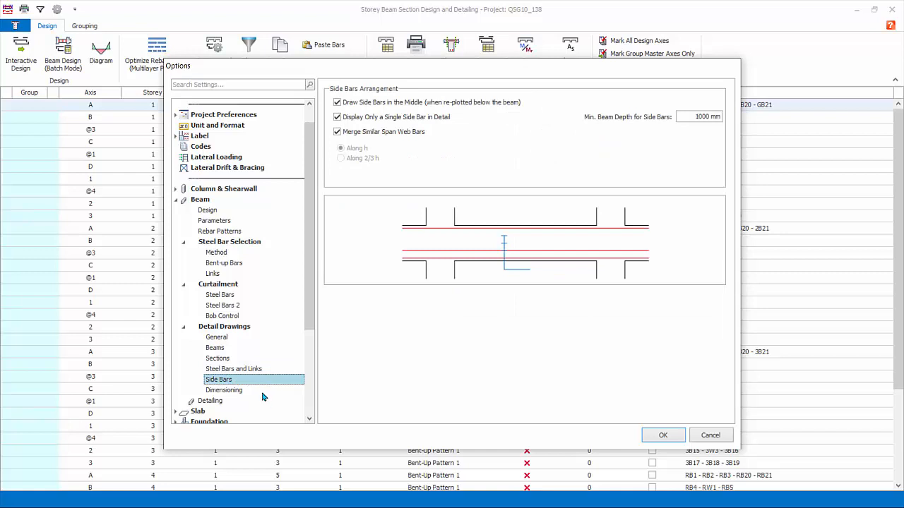
left_click(223, 390)
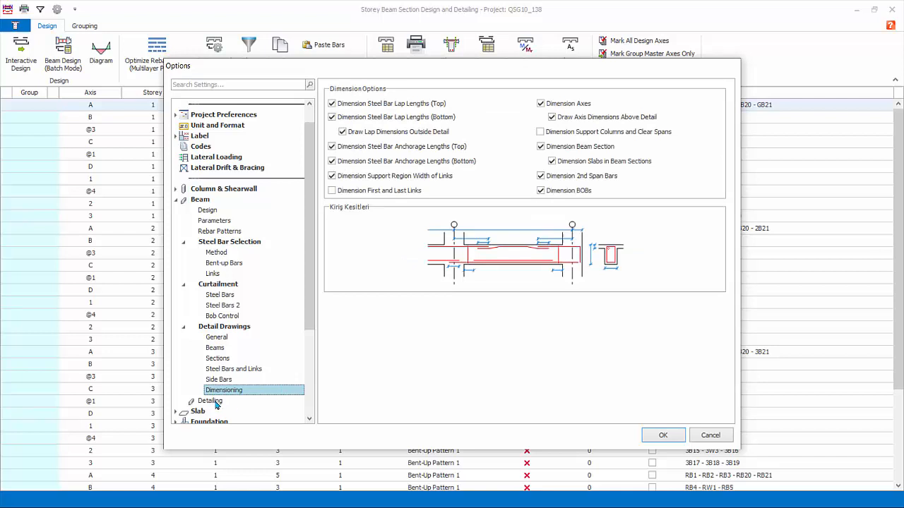
left_click(209, 401)
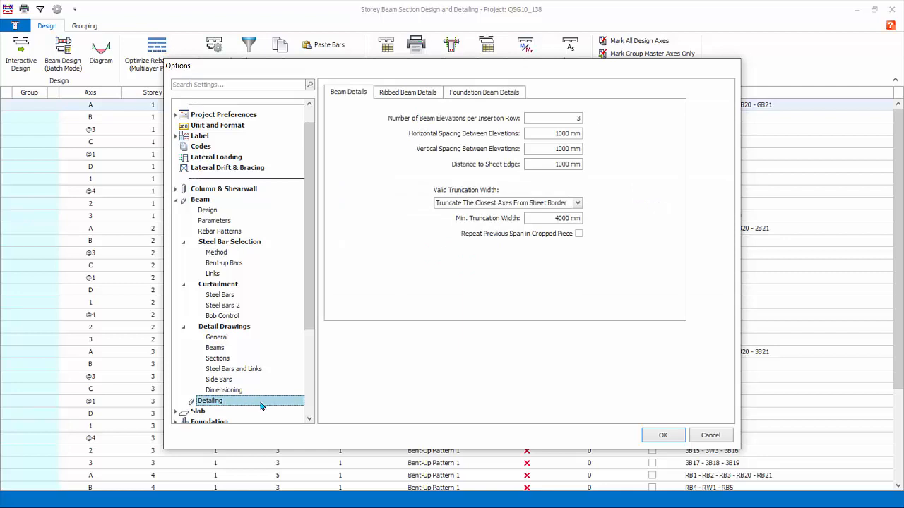
mouse_move(266, 404)
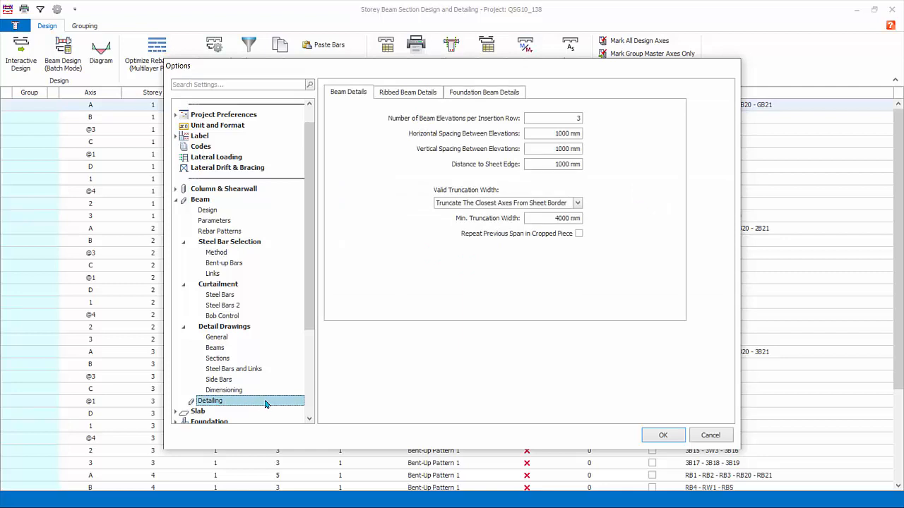
mouse_move(288, 404)
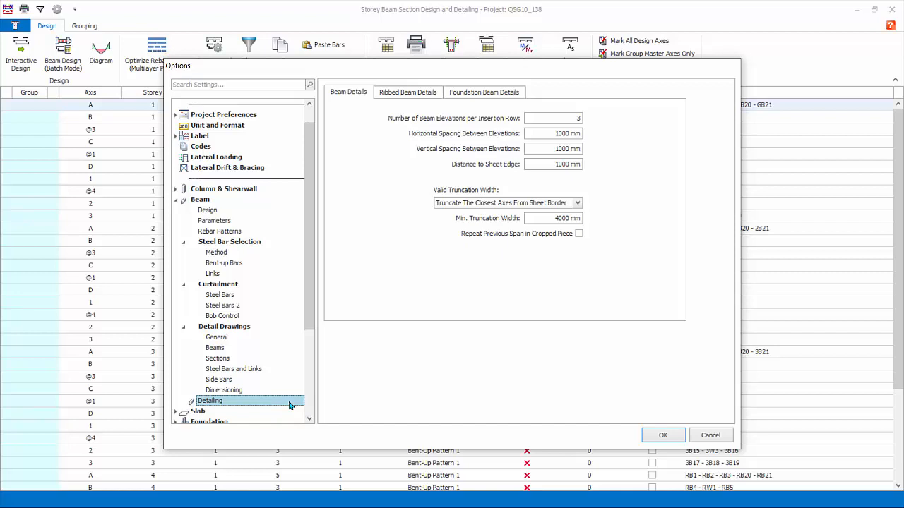
mouse_move(641, 435)
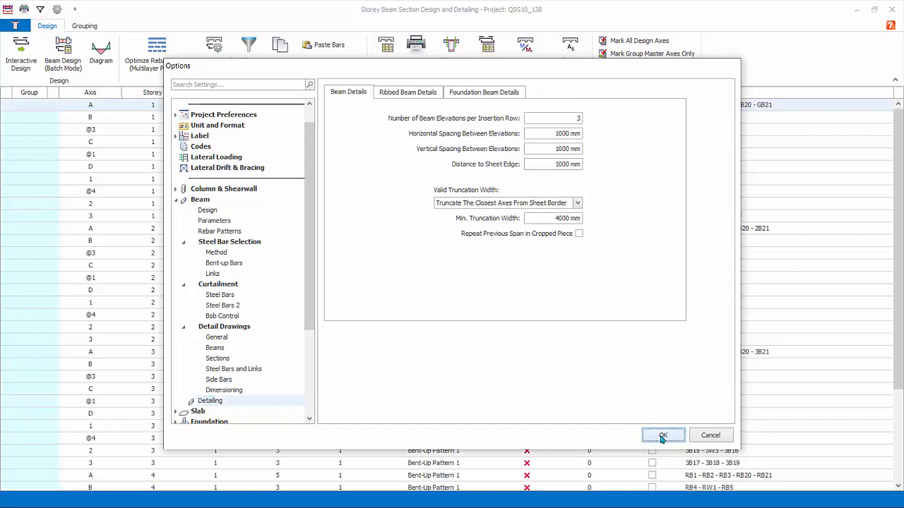
left_click(662, 436)
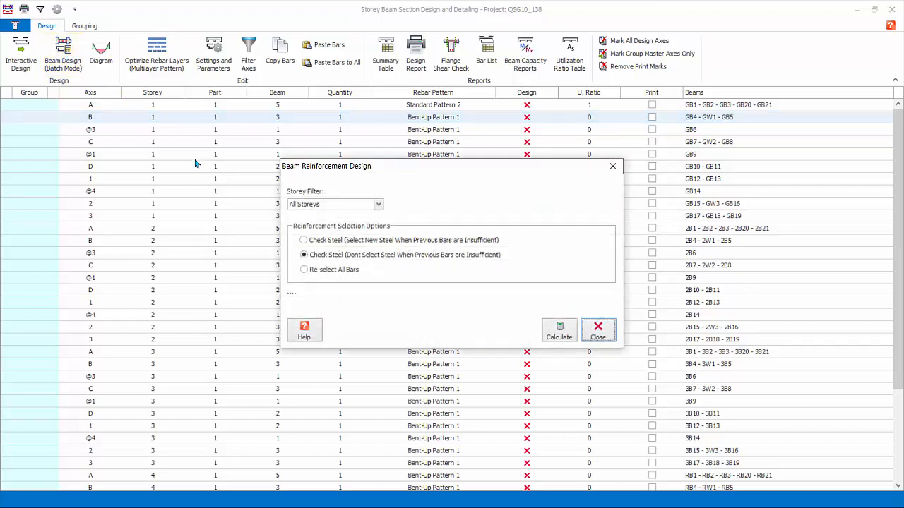
mouse_move(600, 225)
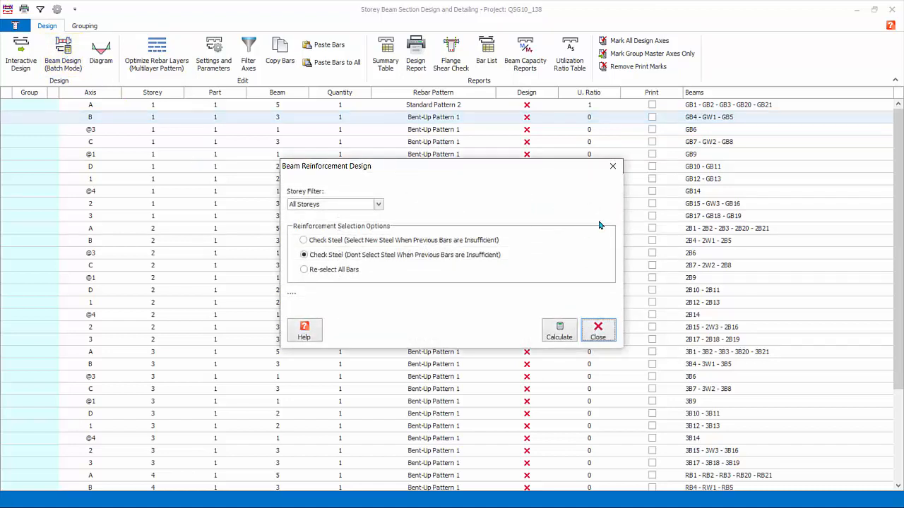
- Choose Re-select All Bars for all storeys in batch beam design and start calculation
left_click(304, 240)
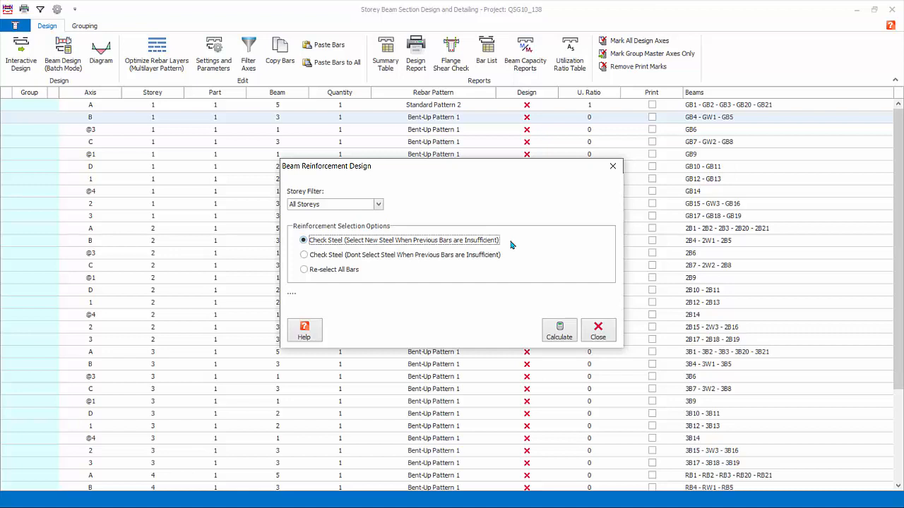
left_click(303, 254)
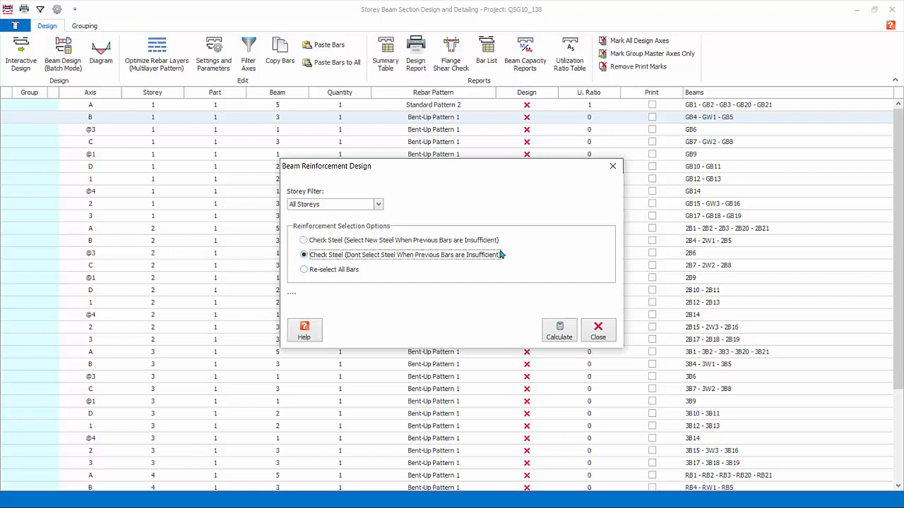
mouse_move(509, 257)
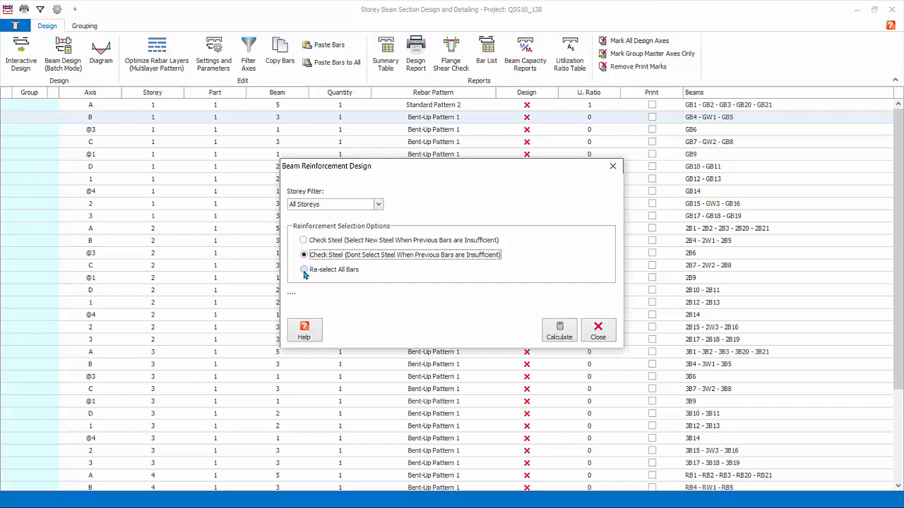
left_click(303, 268)
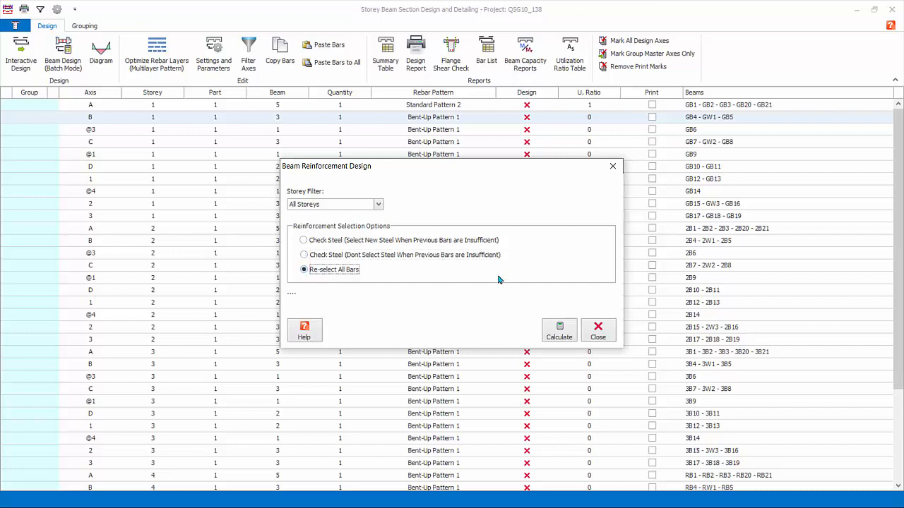
mouse_move(539, 274)
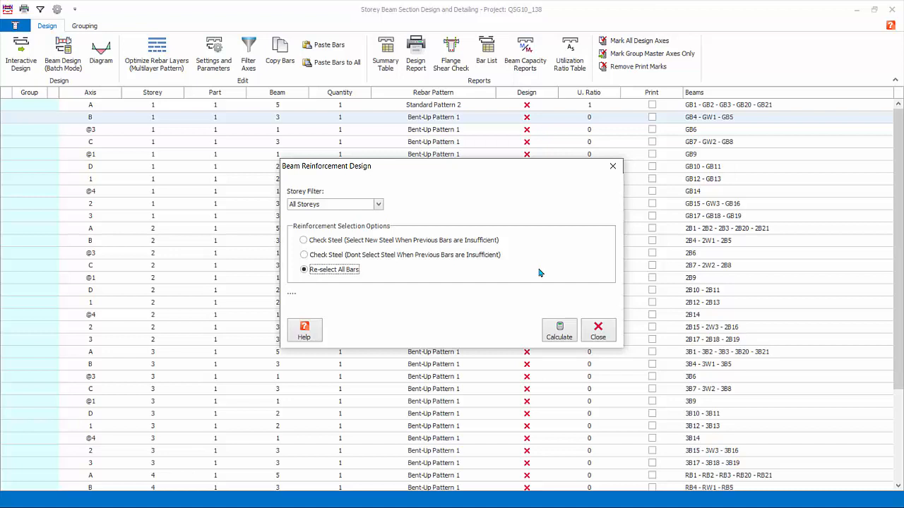
mouse_move(551, 280)
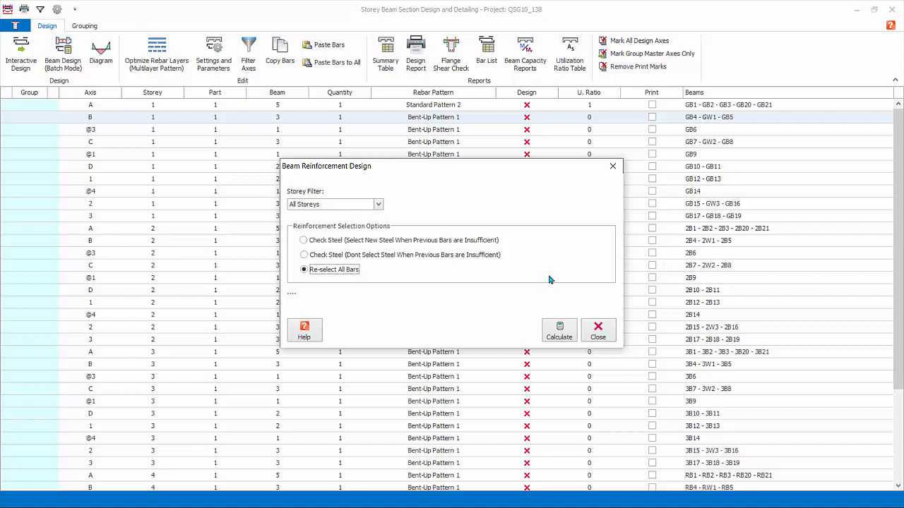
mouse_move(600, 293)
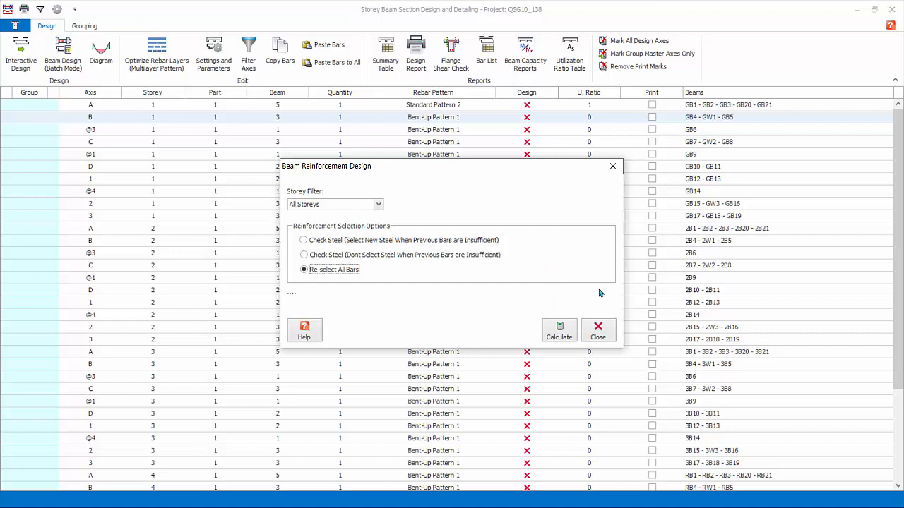
mouse_move(592, 276)
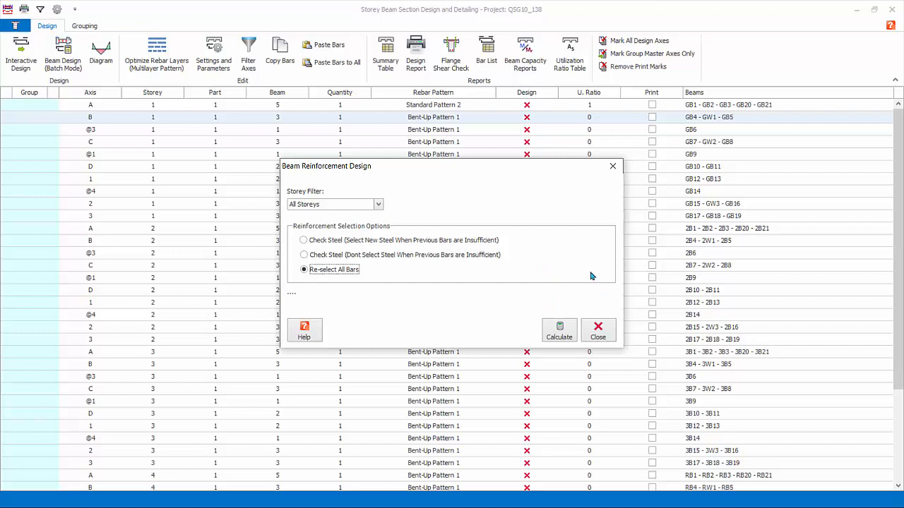
left_click(559, 331)
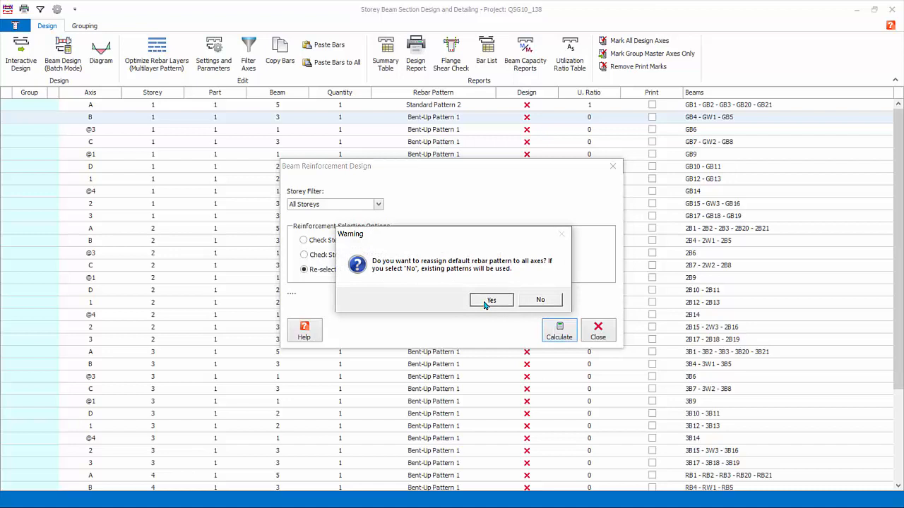
- Accept reassigning default rebar patterns, let the design complete with Standard Pattern 2, then close
left_click(491, 300)
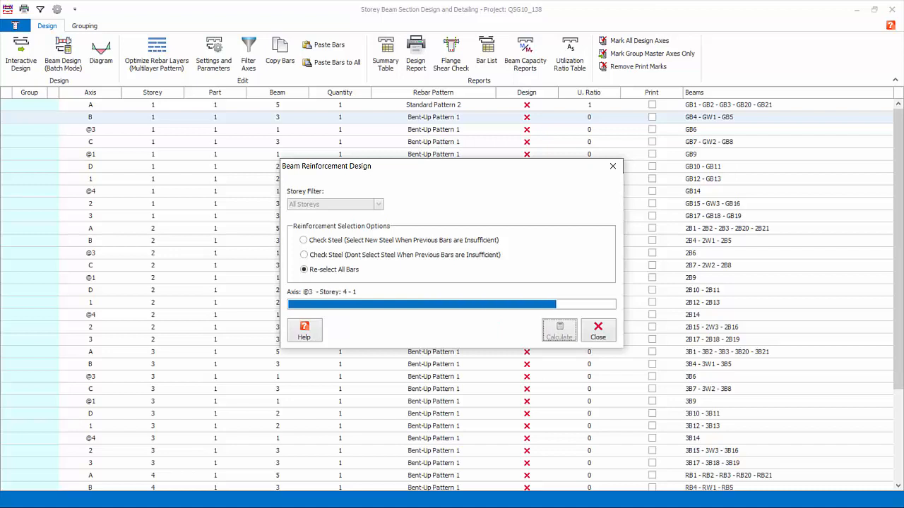
left_click(559, 331)
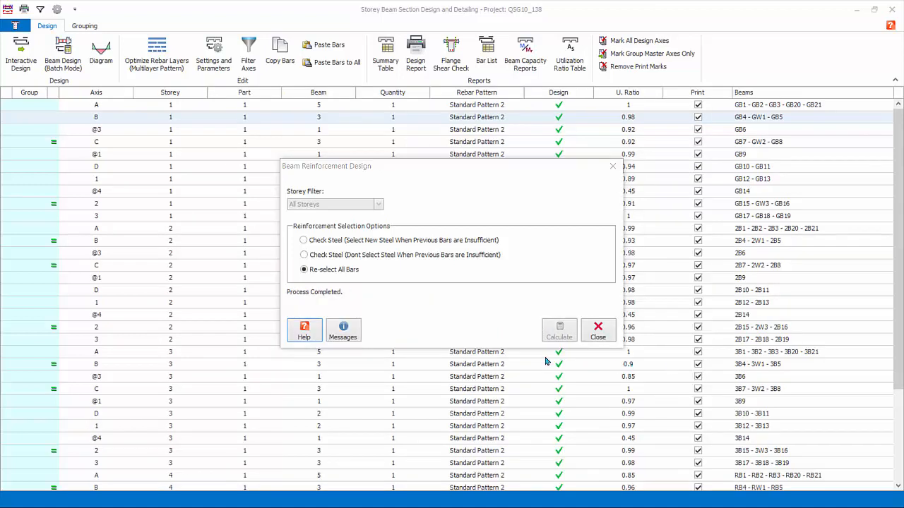
left_click(343, 330)
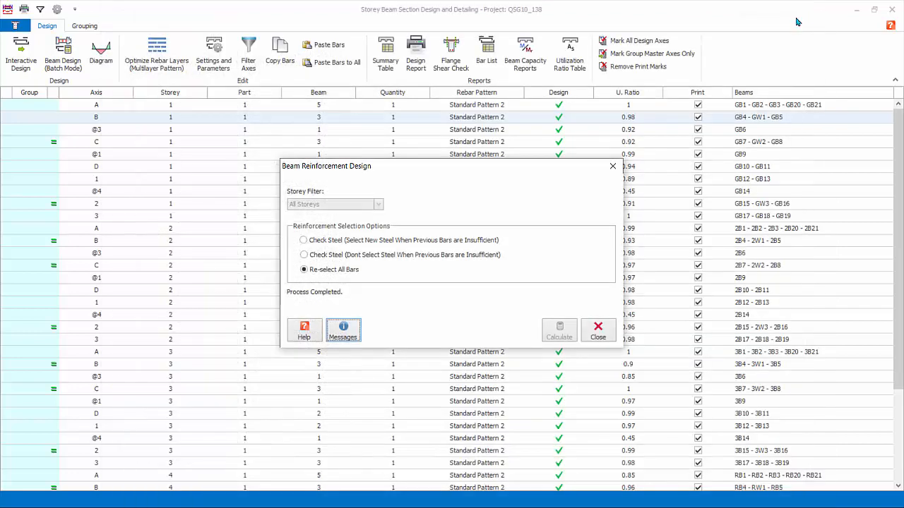
left_click(597, 331)
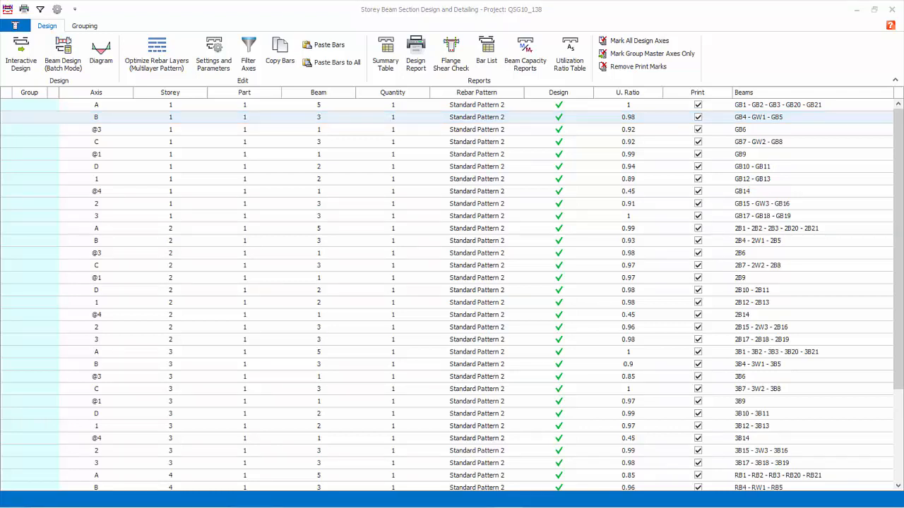
- Remove all print marks and mark only axis A storey 1 for printing
left_click(651, 92)
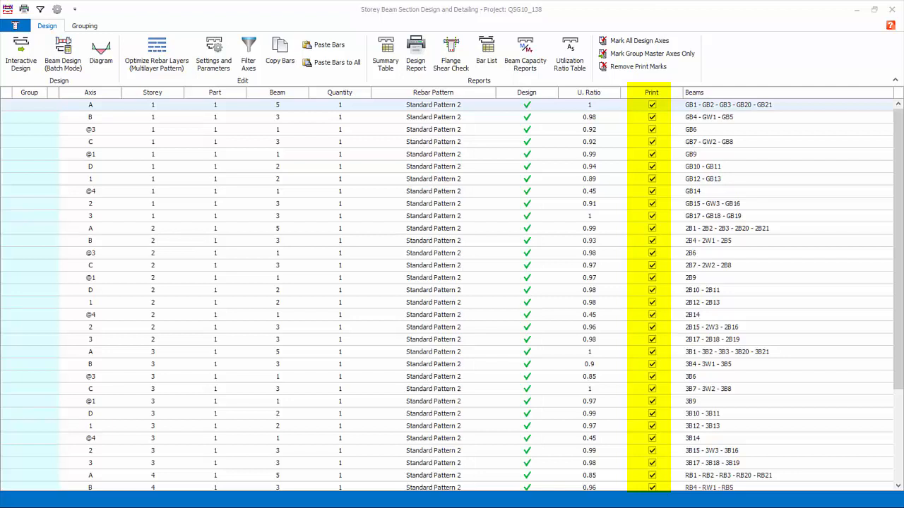
left_click(651, 105)
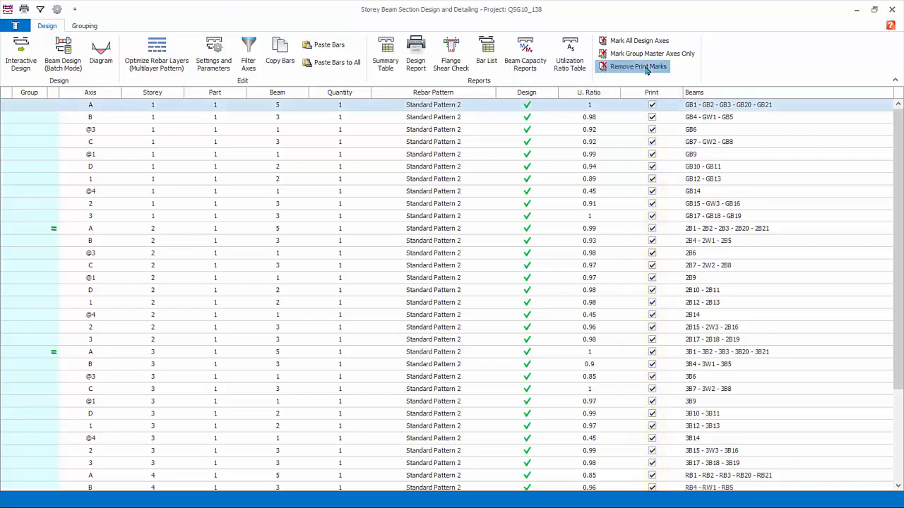
left_click(637, 67)
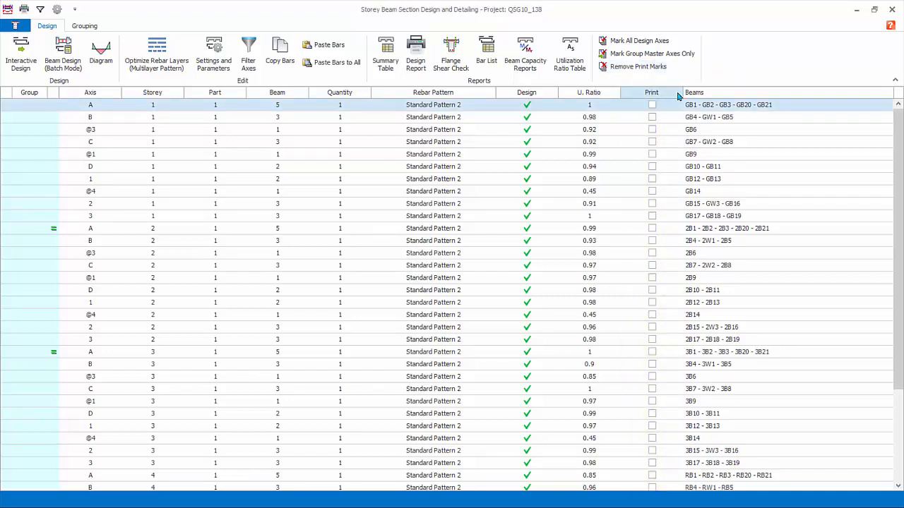
left_click(653, 104)
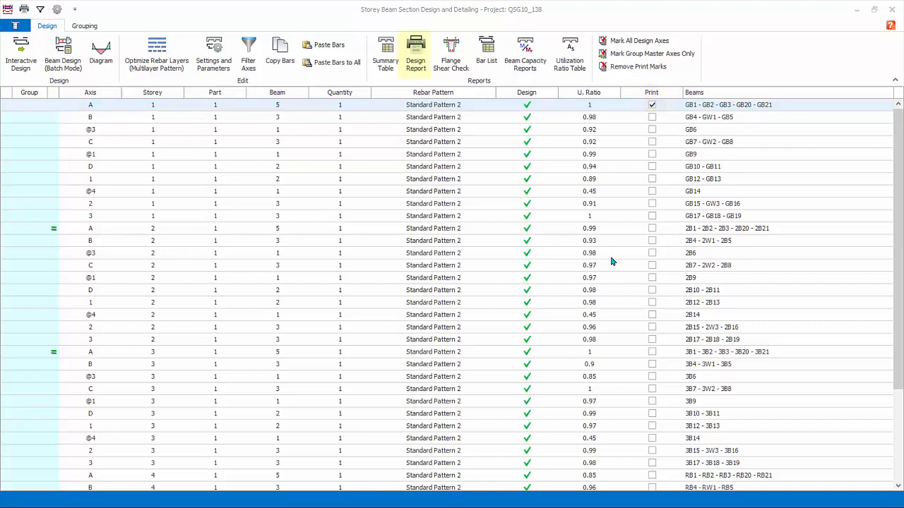
left_click(415, 54)
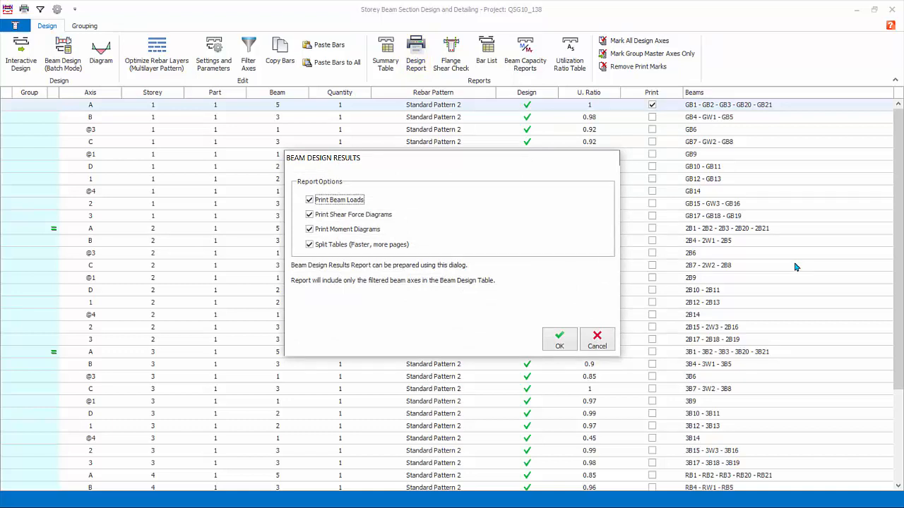
- Generate the axis A storey 1 beam design report with all options, review and close it
left_click(559, 339)
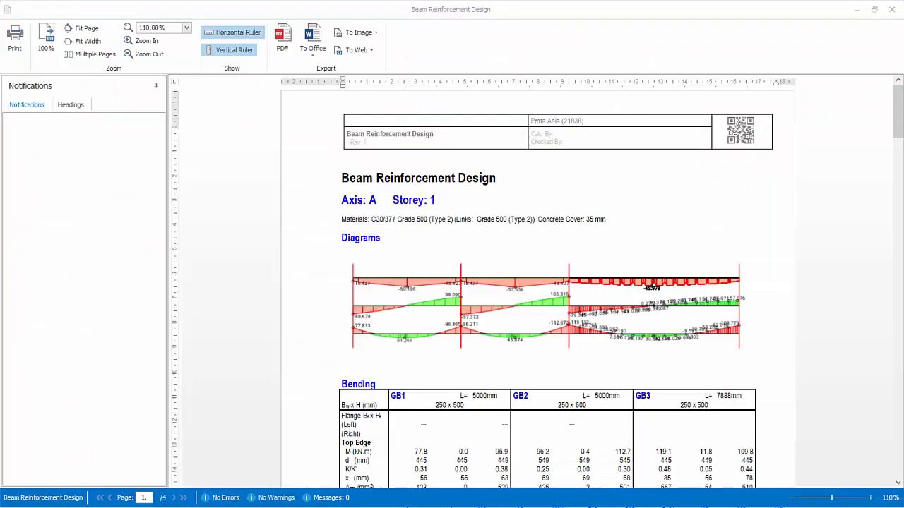
mouse_move(854, 363)
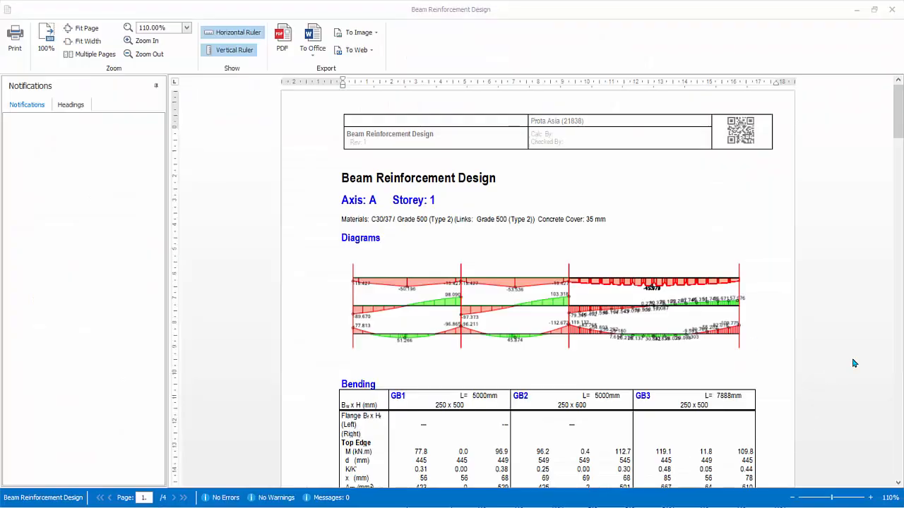
scroll("down", 3)
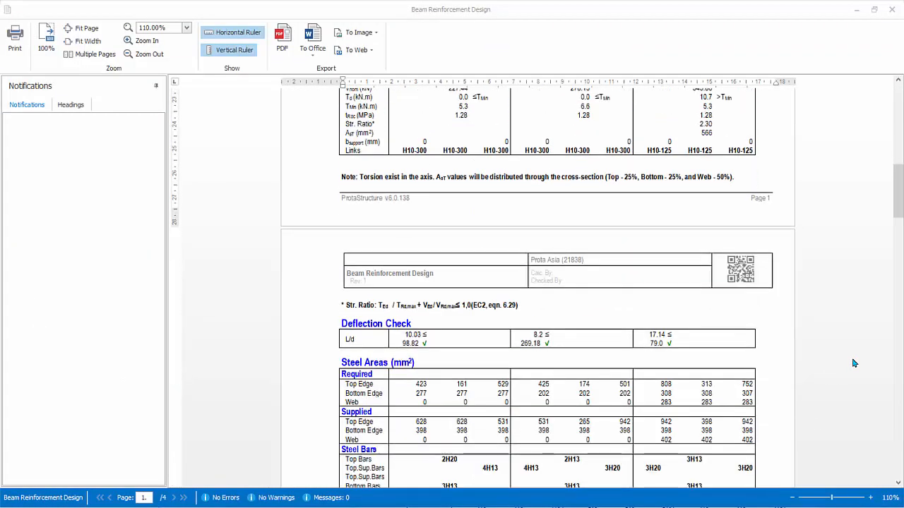
scroll("down", 3)
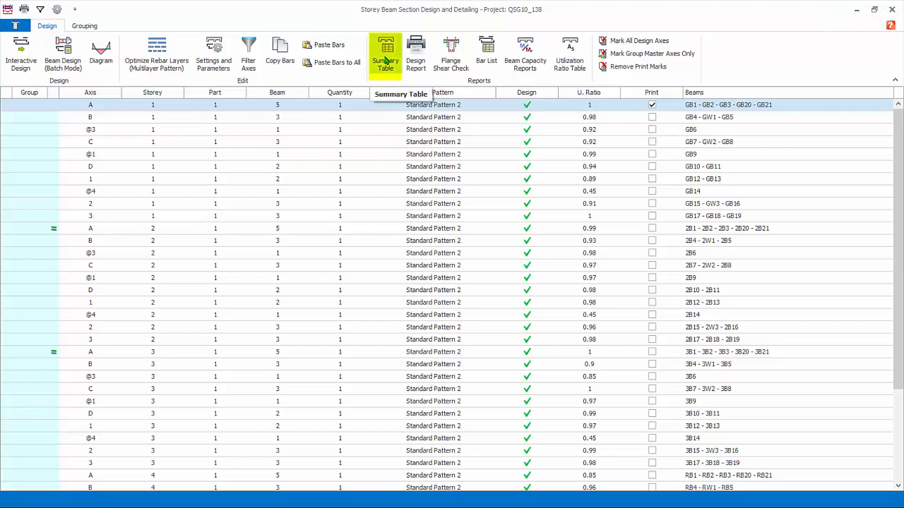
left_click(386, 54)
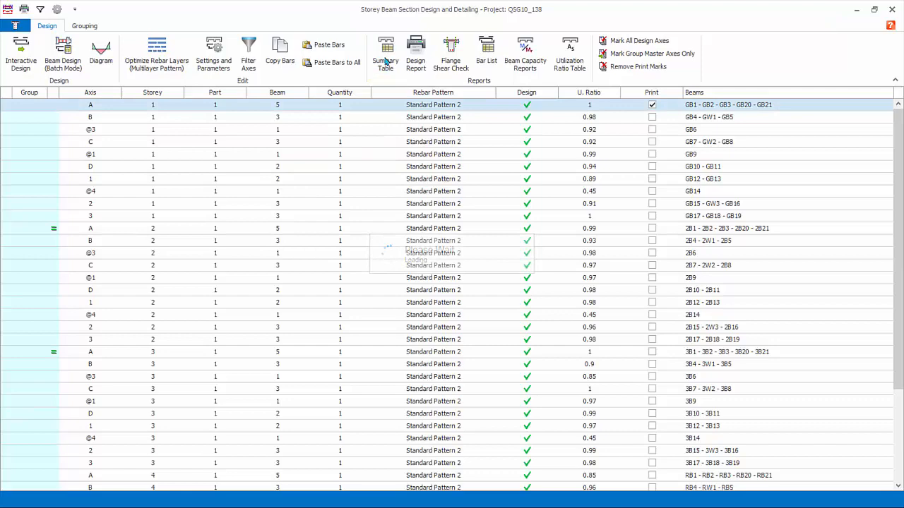
- Produce the beam summary table, flange shear check report and bar list, closing each
left_click(386, 53)
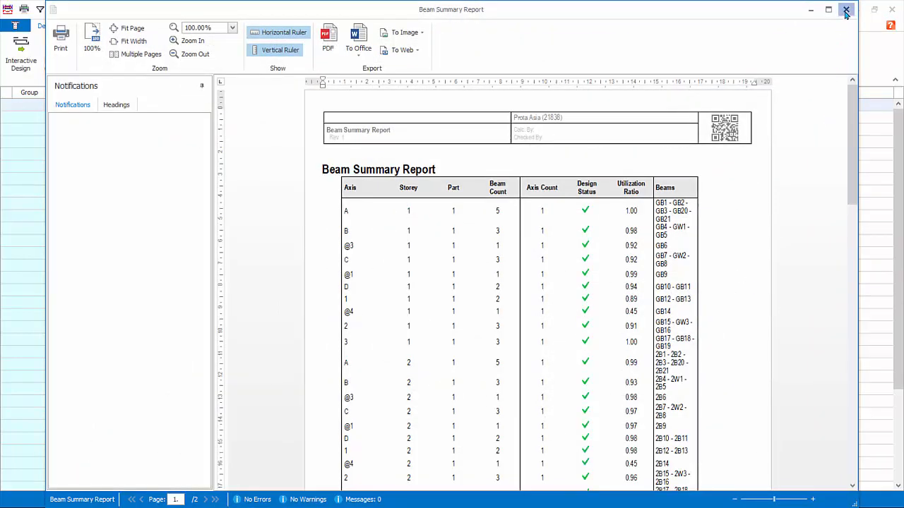
left_click(847, 9)
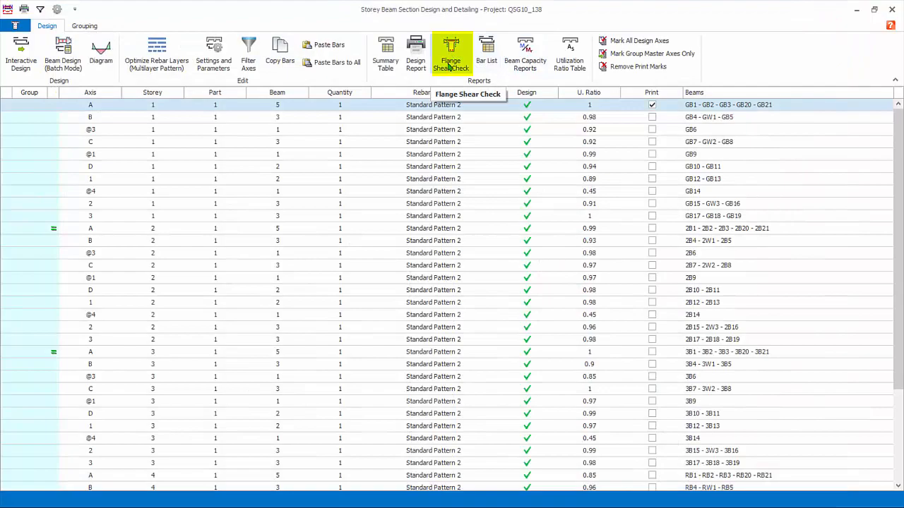
left_click(450, 54)
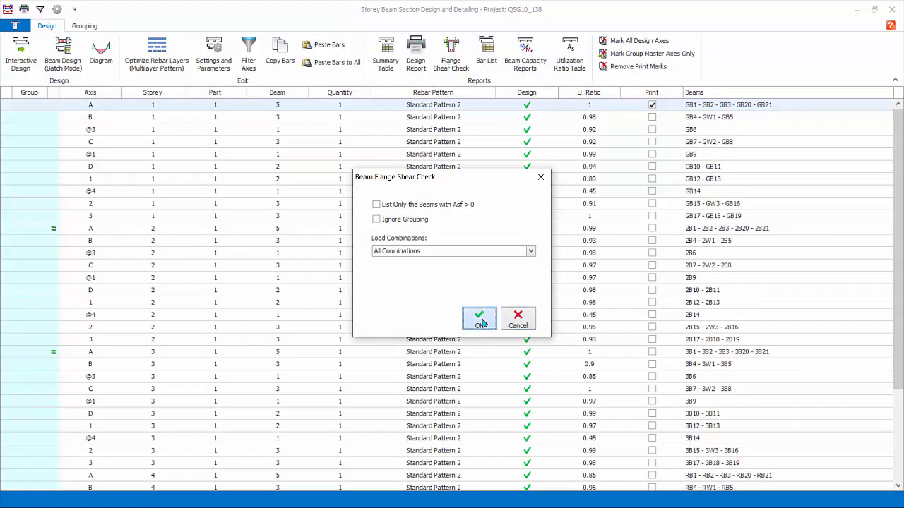
left_click(478, 317)
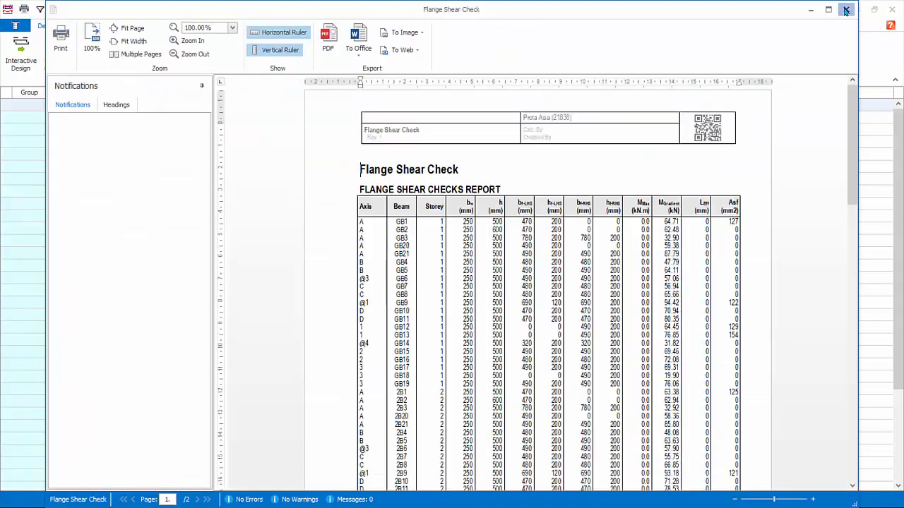
left_click(844, 9)
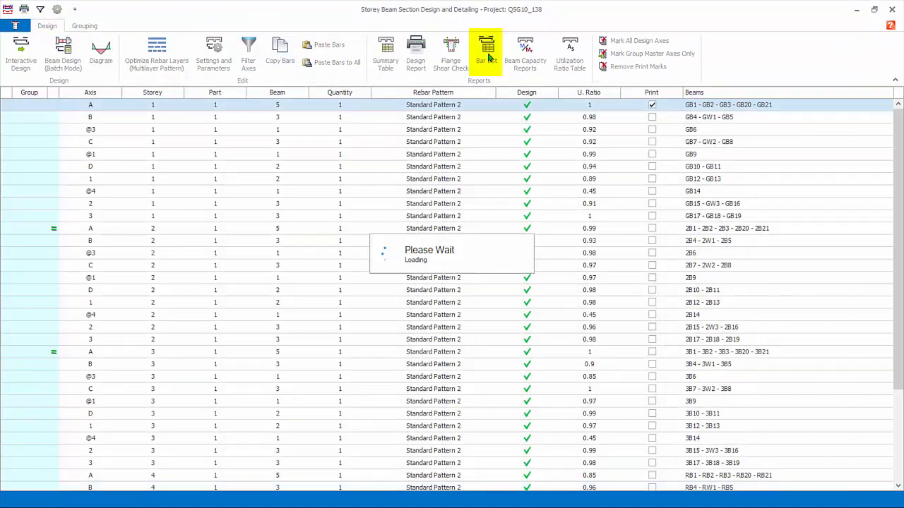
left_click(486, 54)
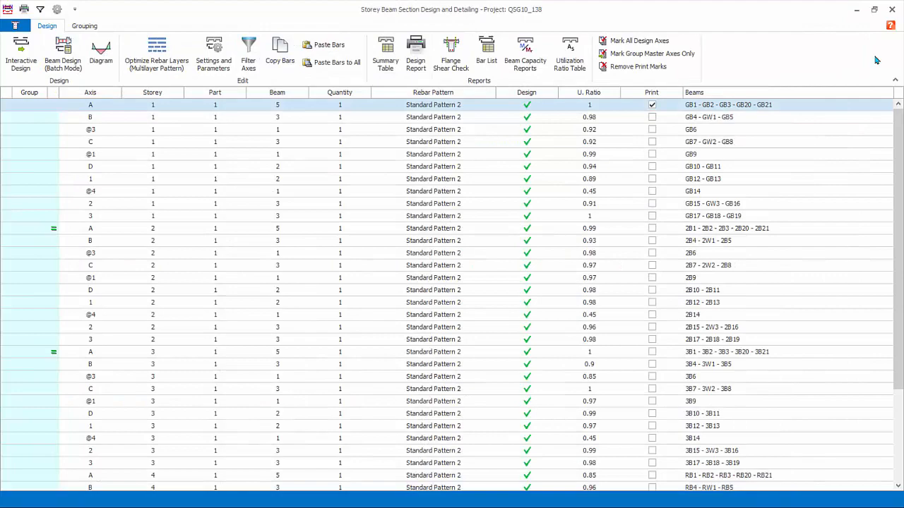
- Produce the beam capacity checks report, then leave the utilization ratio table open
left_click(525, 54)
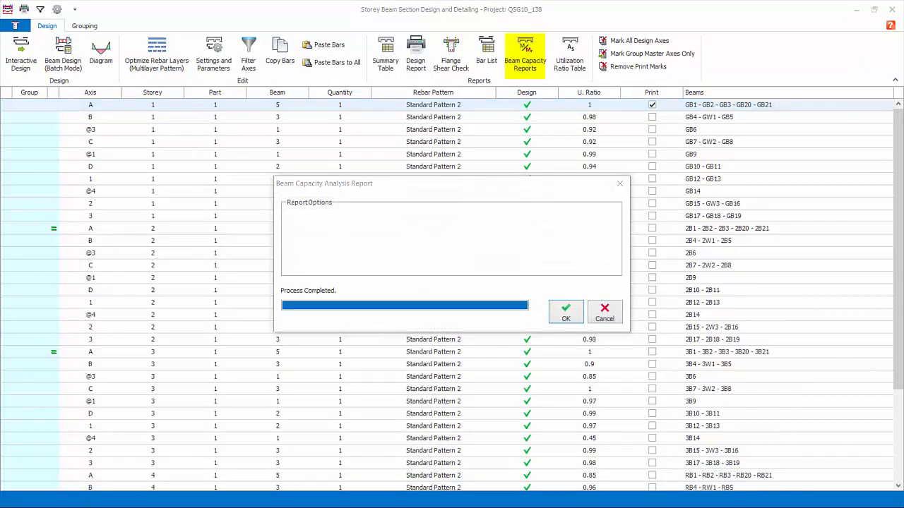
left_click(565, 319)
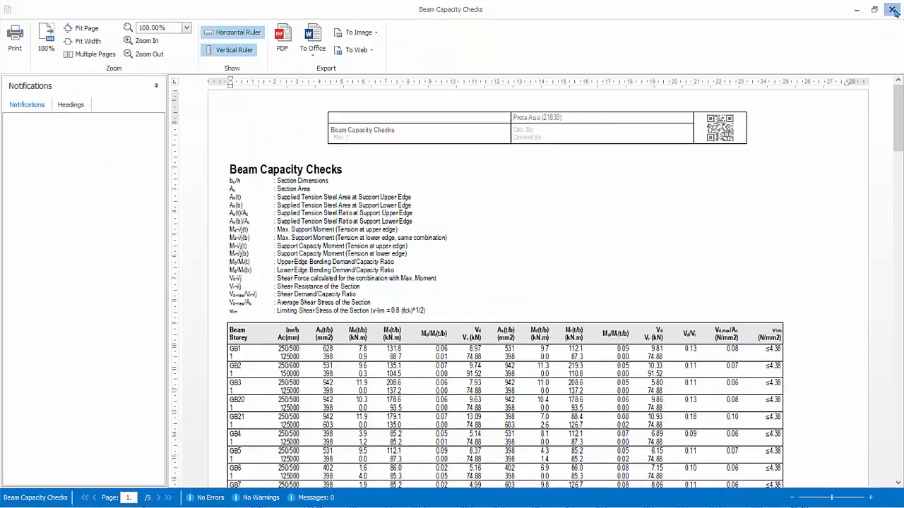
left_click(892, 9)
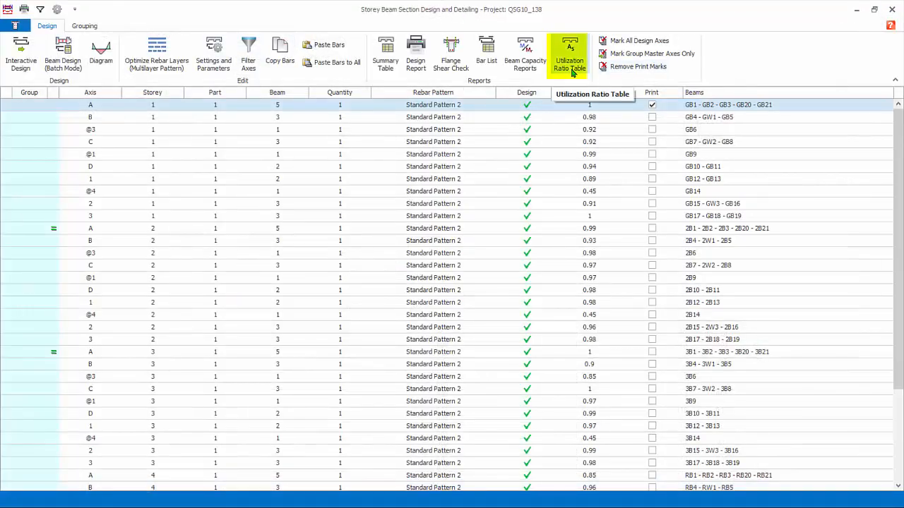
left_click(569, 56)
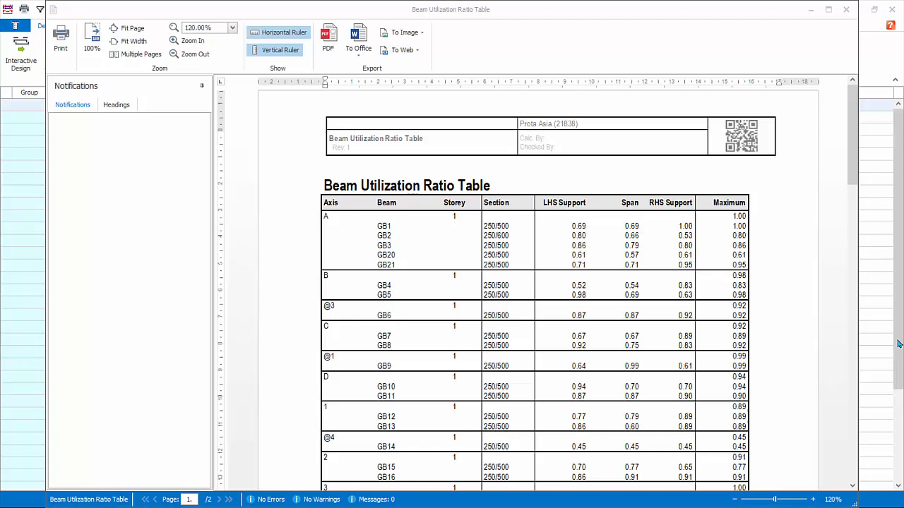
left_click(729, 203)
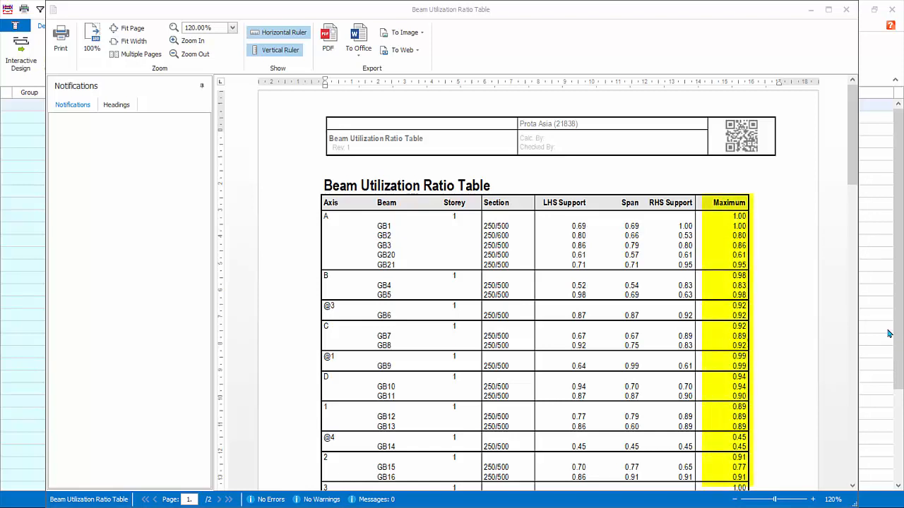